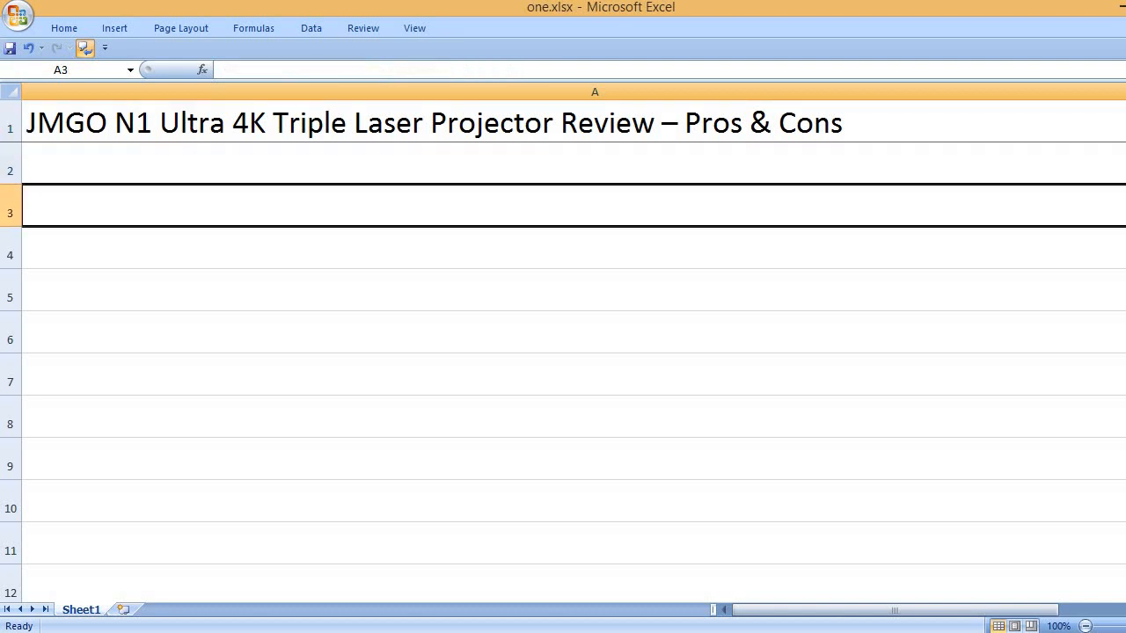
Step: Enter the PROS heading in A3 and the first pros: superb picture quality, automatic focus and keystone
text(PROS)
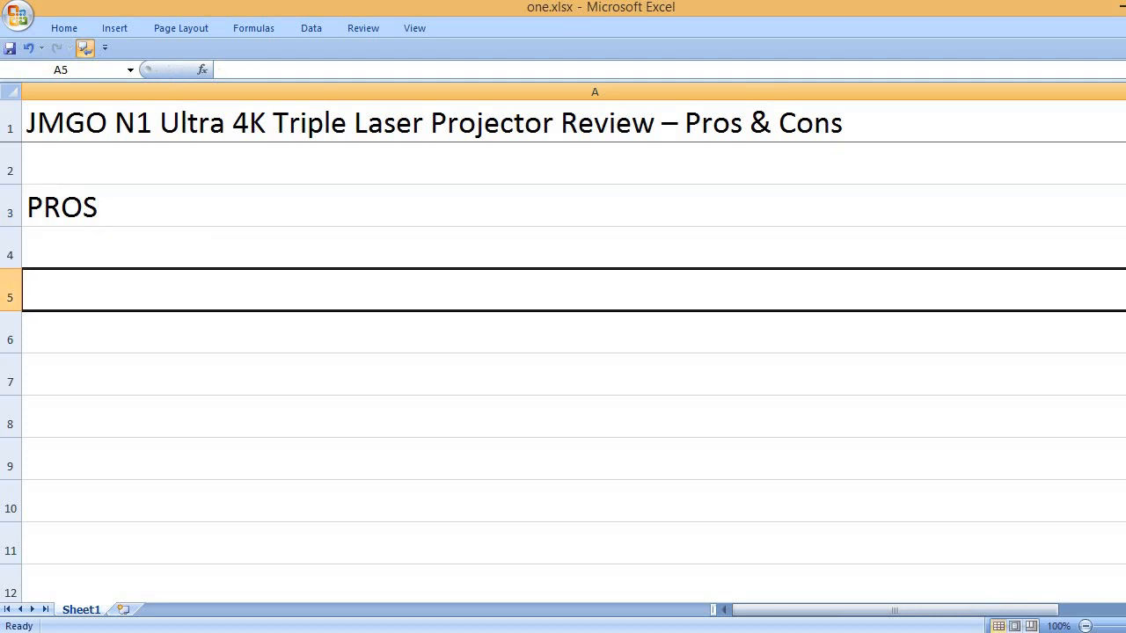
text(Superb)
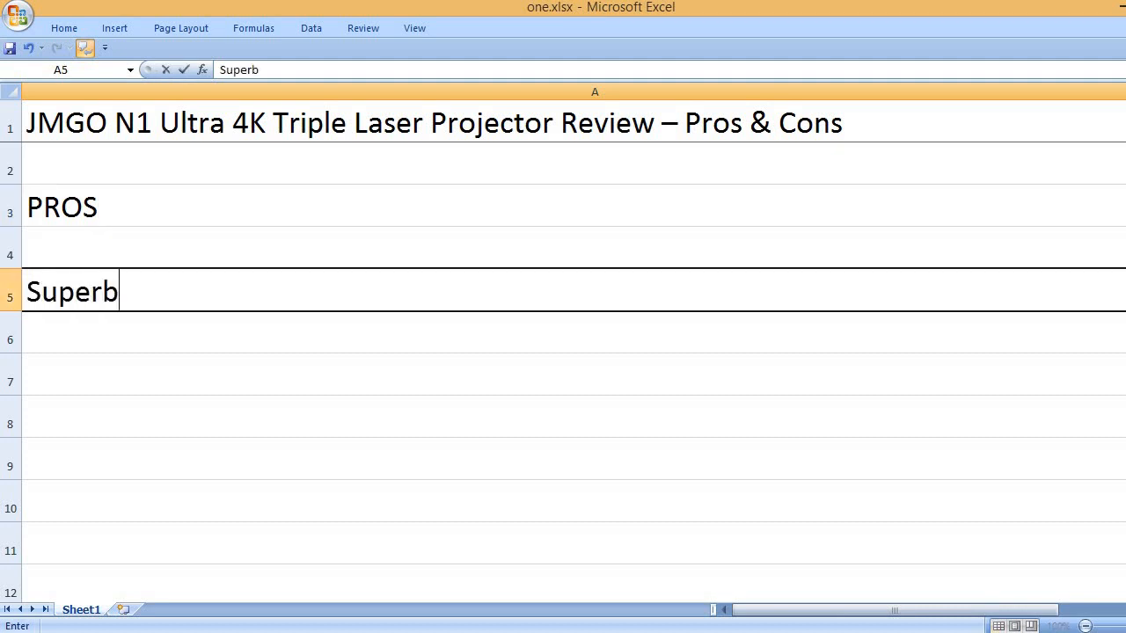
text(picture quality)
click(574, 459)
text(Auto)
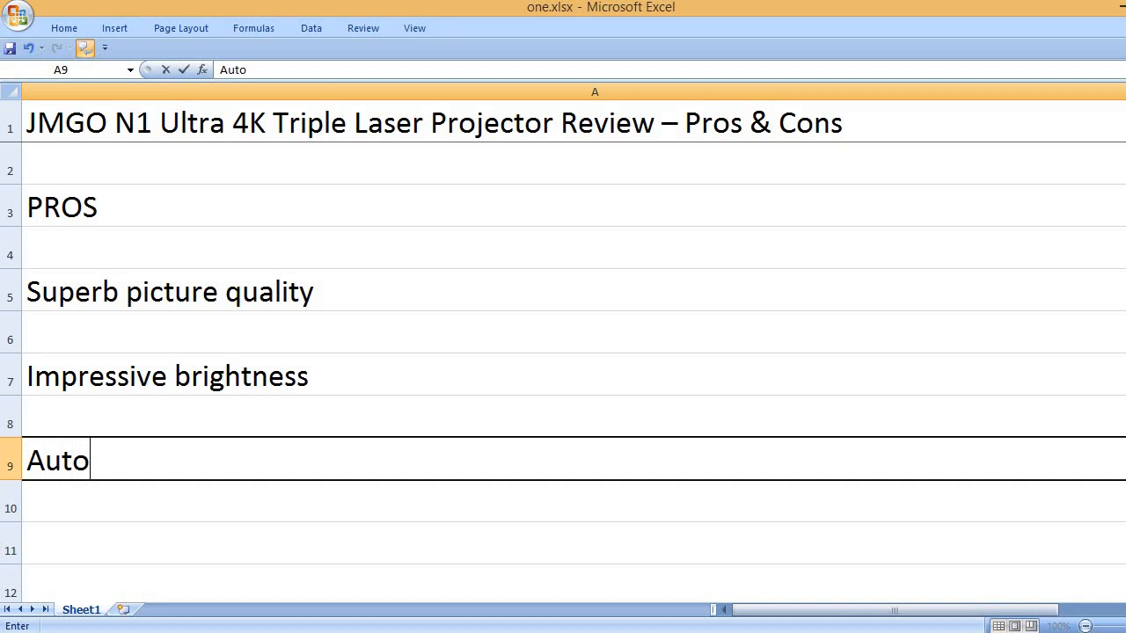
text(matic focu)
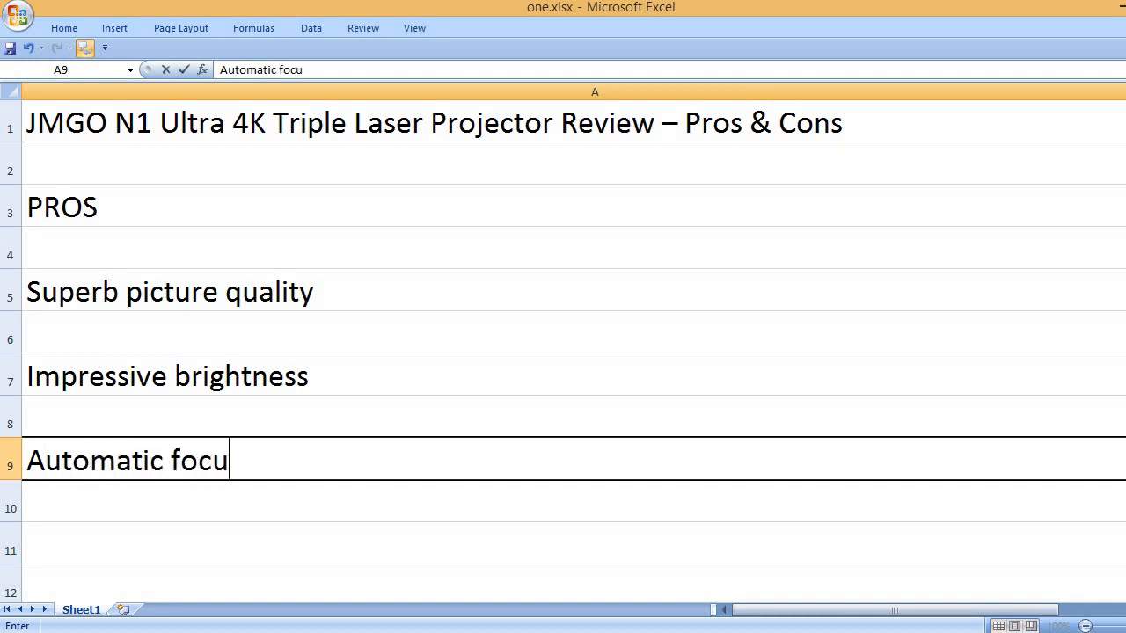
text(s and keystone)
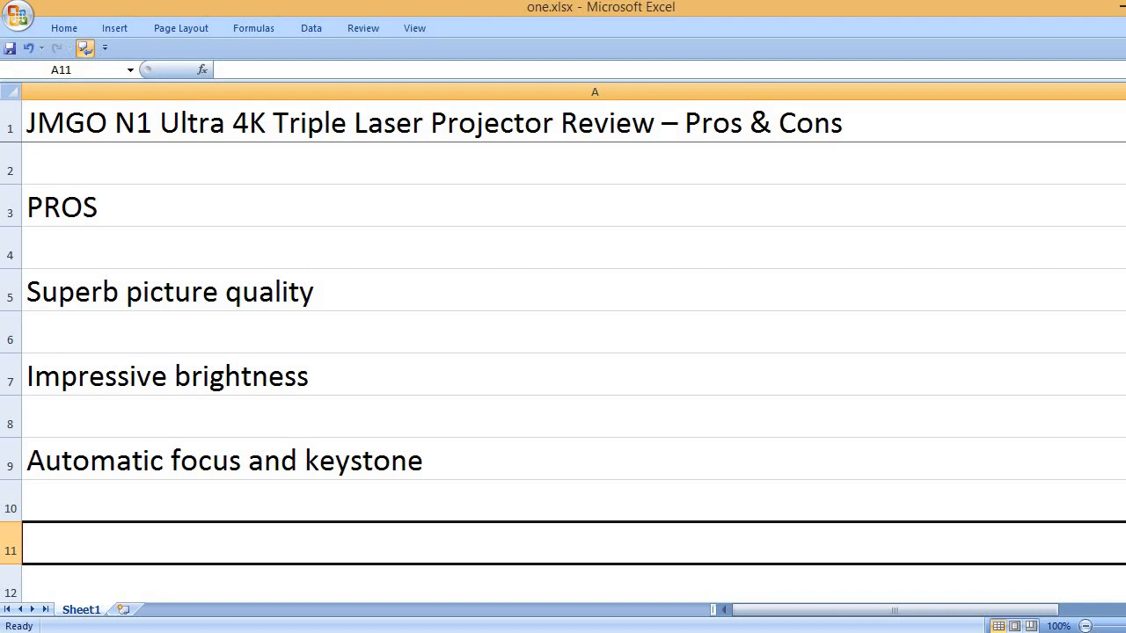
Step: Add the remaining pros on alternate rows, through user-friendly interface and Portable with carrying case
text(Excellent audio)
text(User)
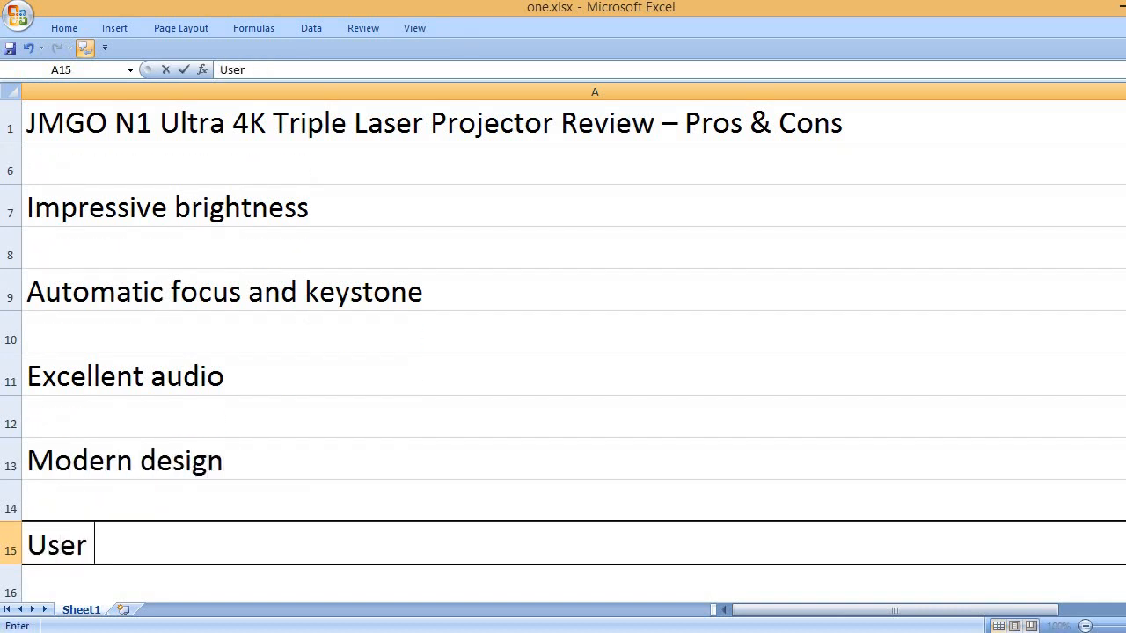
text(friendly interface)
text(Responsive remote control)
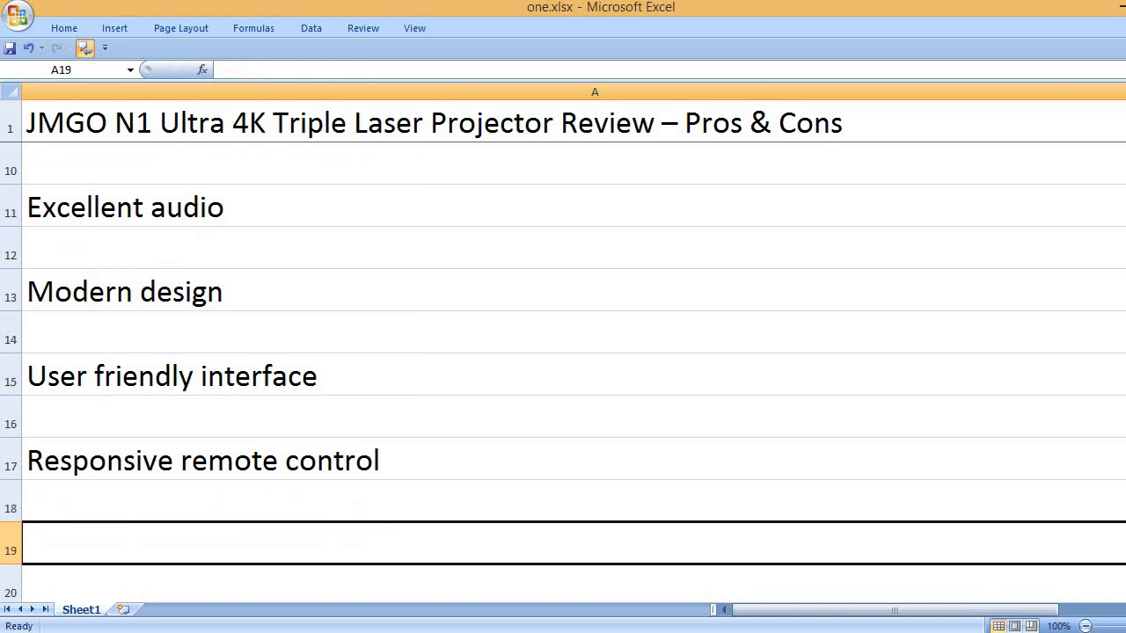
text(Portable wi)
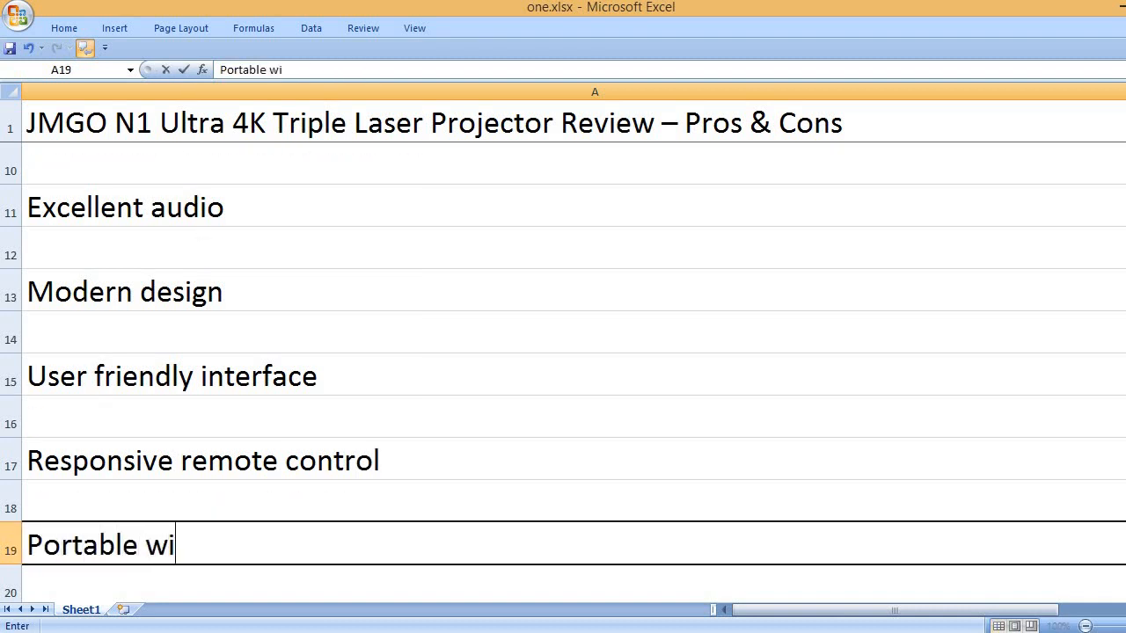
text(th carrying case)
text(CONS)
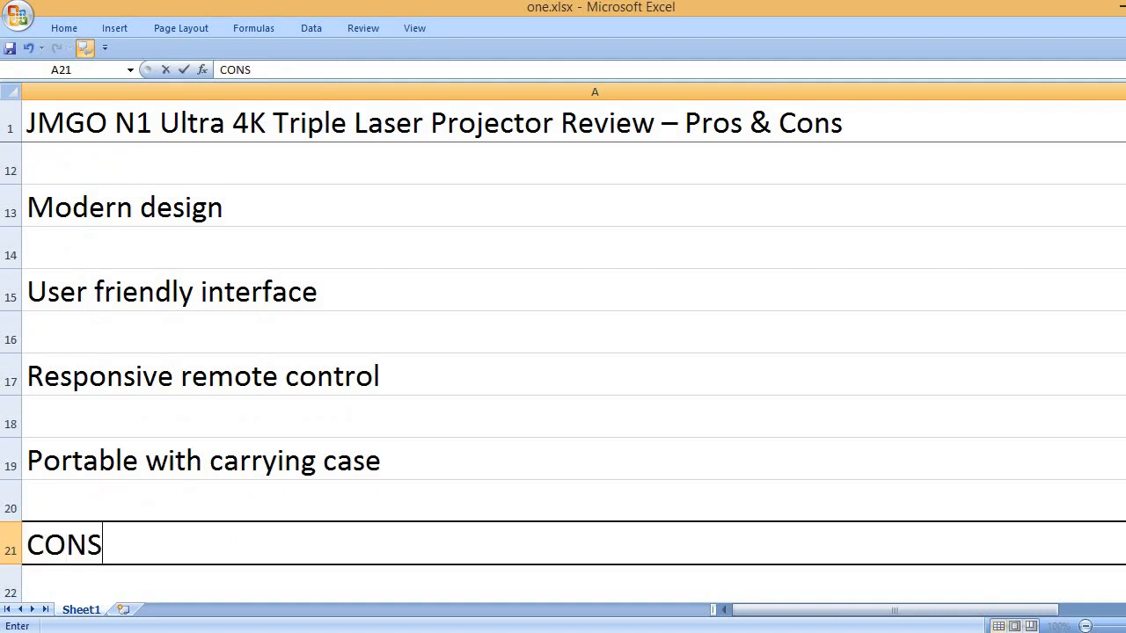
Step: Enter the CONS heading with High price and Limited built-in apps, then the KEY FEATURES heading
text(hl)
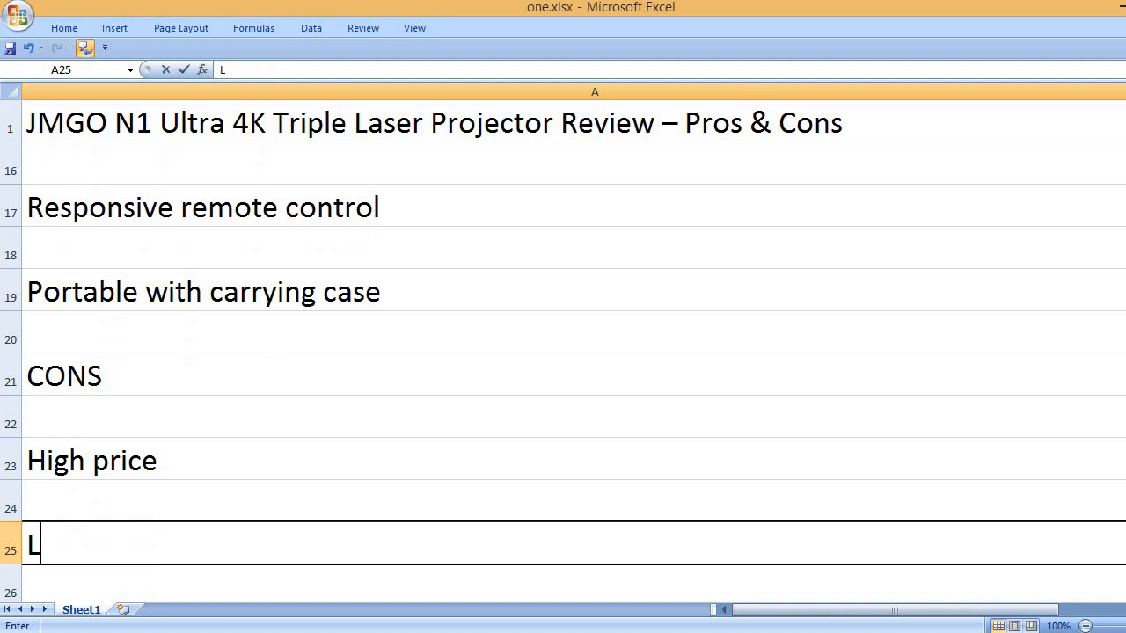
text(imited)
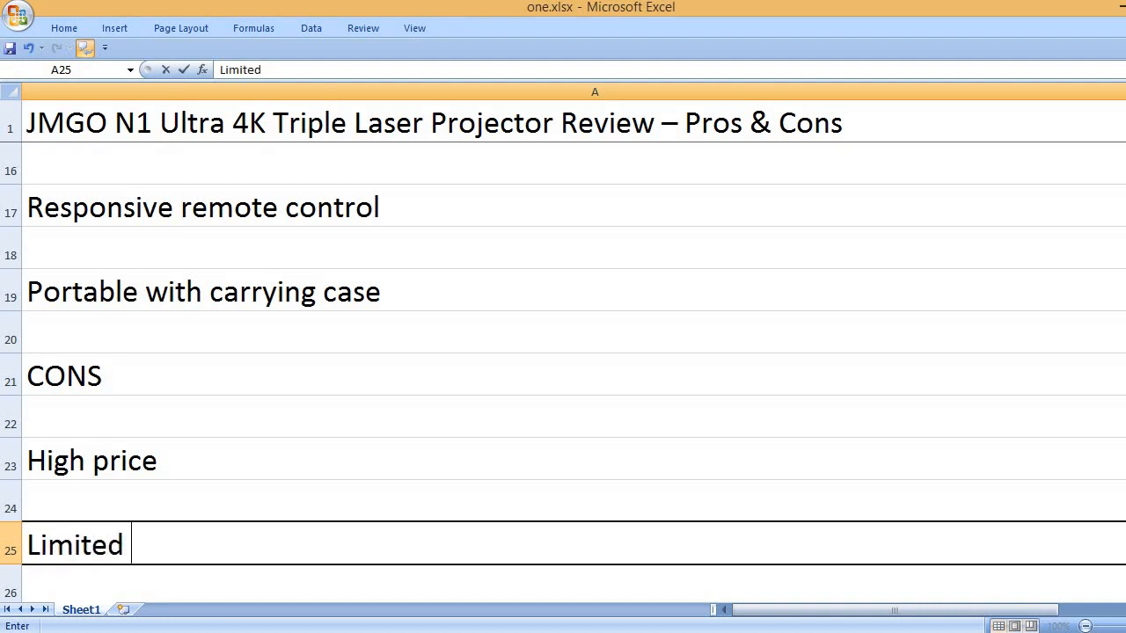
text(built-in apps)
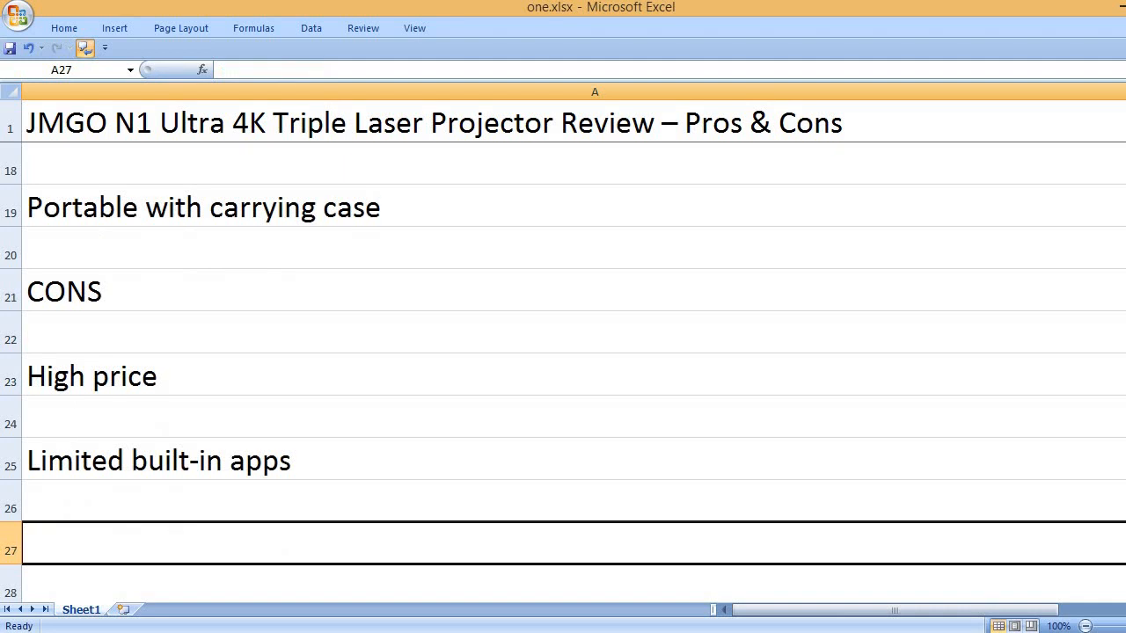
text(KEY FEATURES)
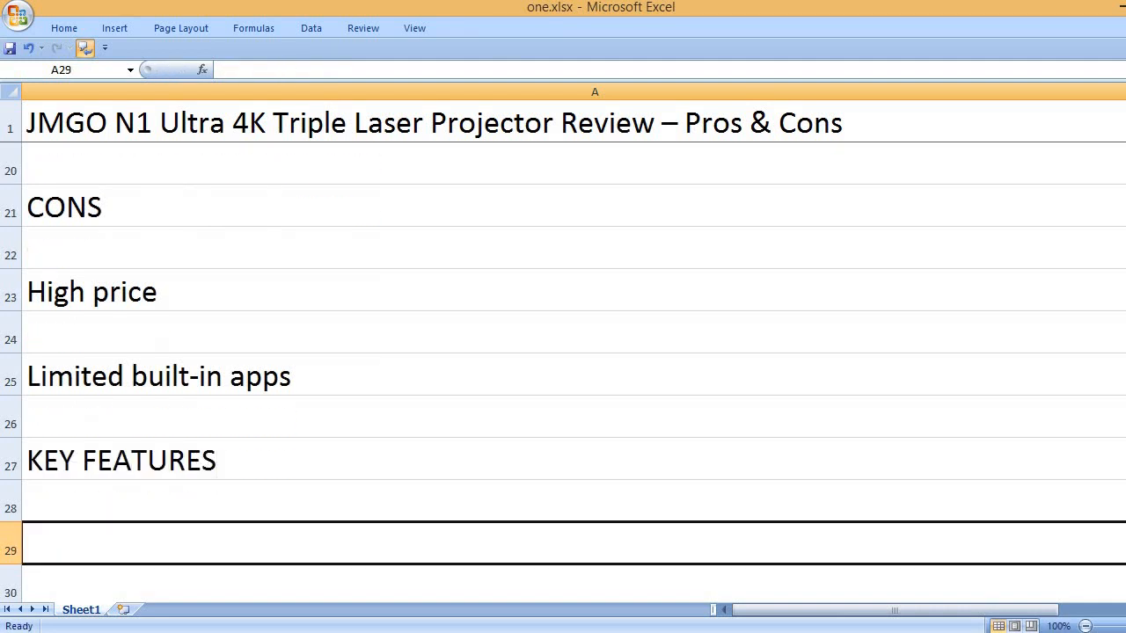
Step: List 3840 x 2160 native resolution and 2200 CVIA lumens under KEY FEATURES
text(3840 x)
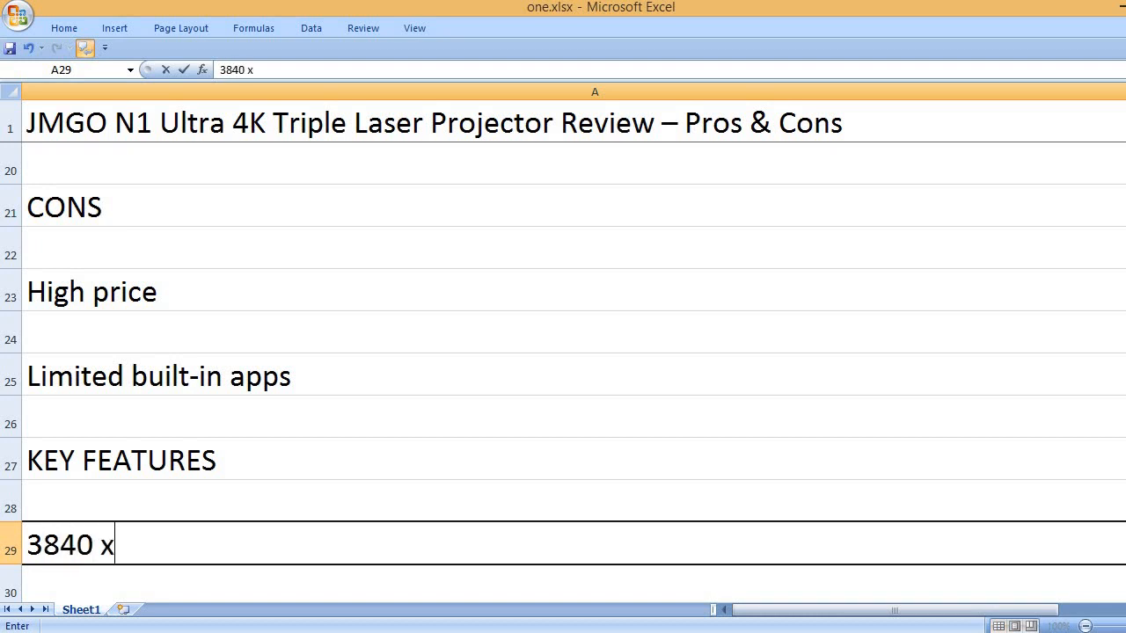
text(2160)
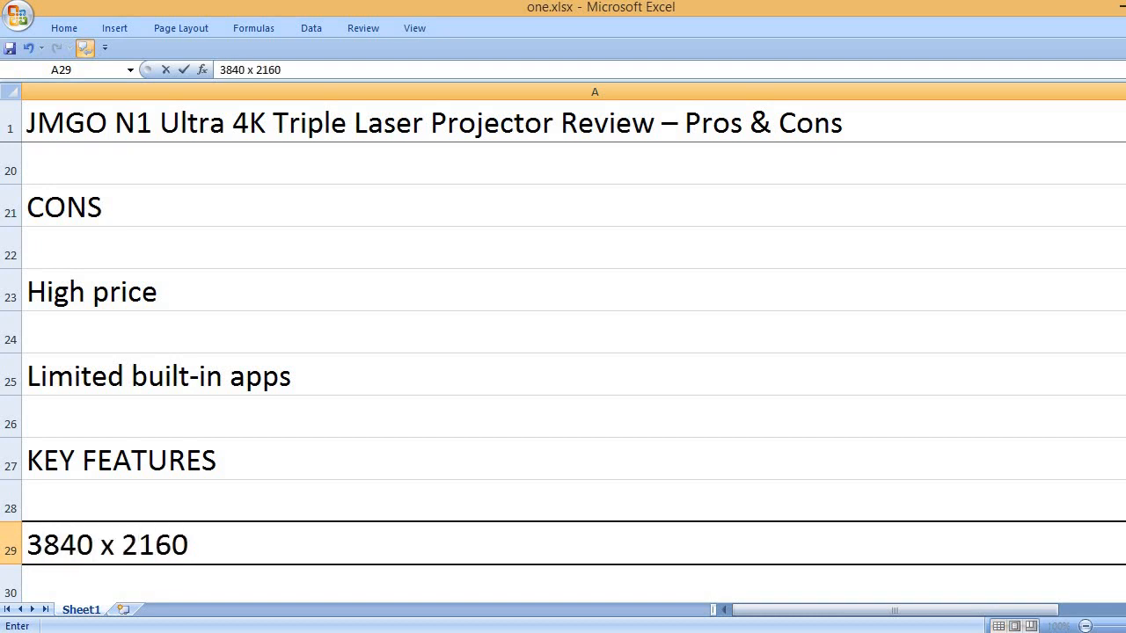
text(n)
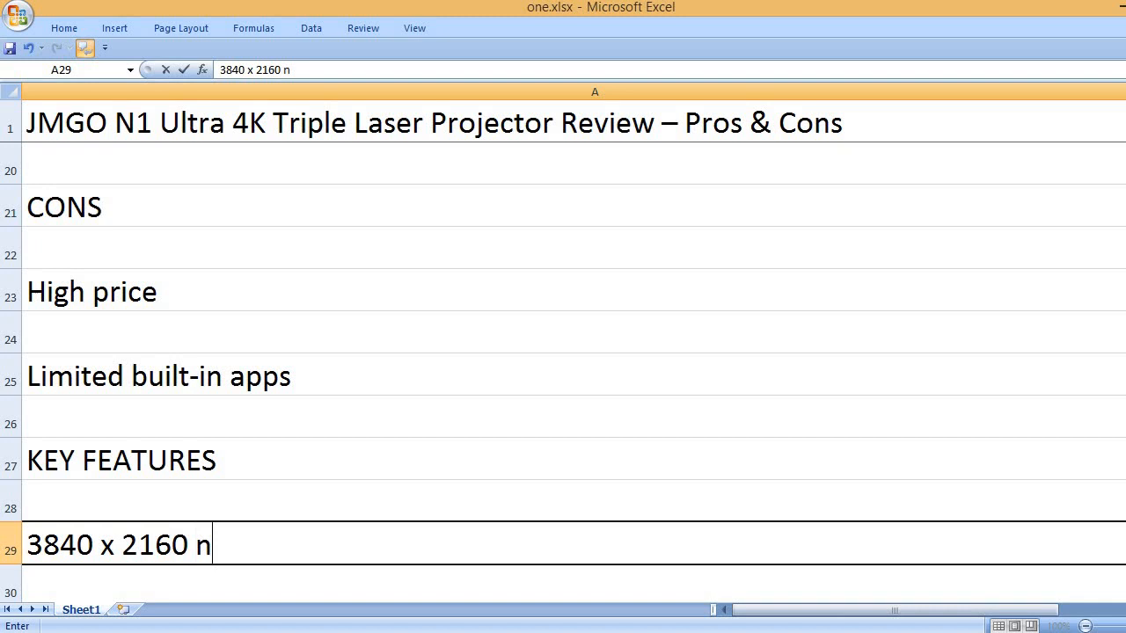
text(ative resolution)
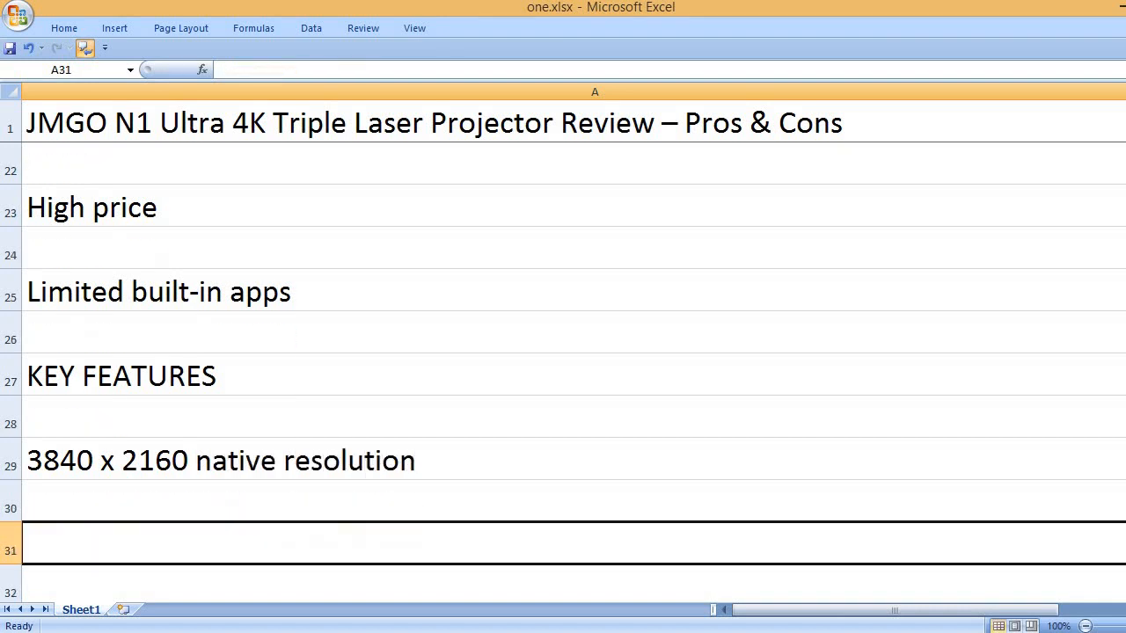
text(2200)
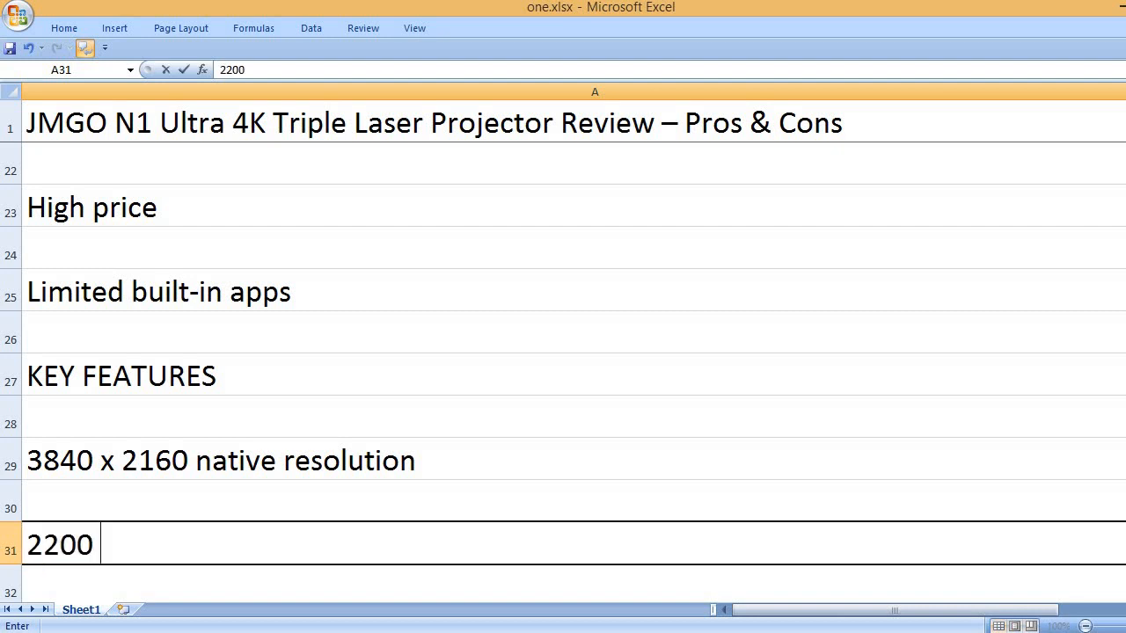
text(CVI)
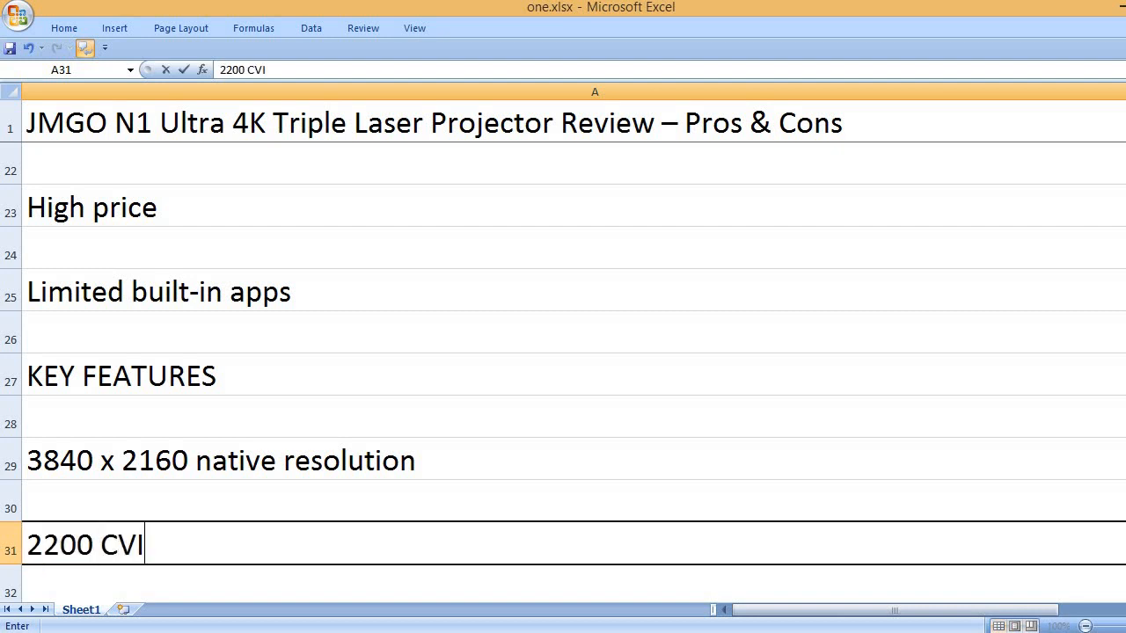
text(A lumens brightness)
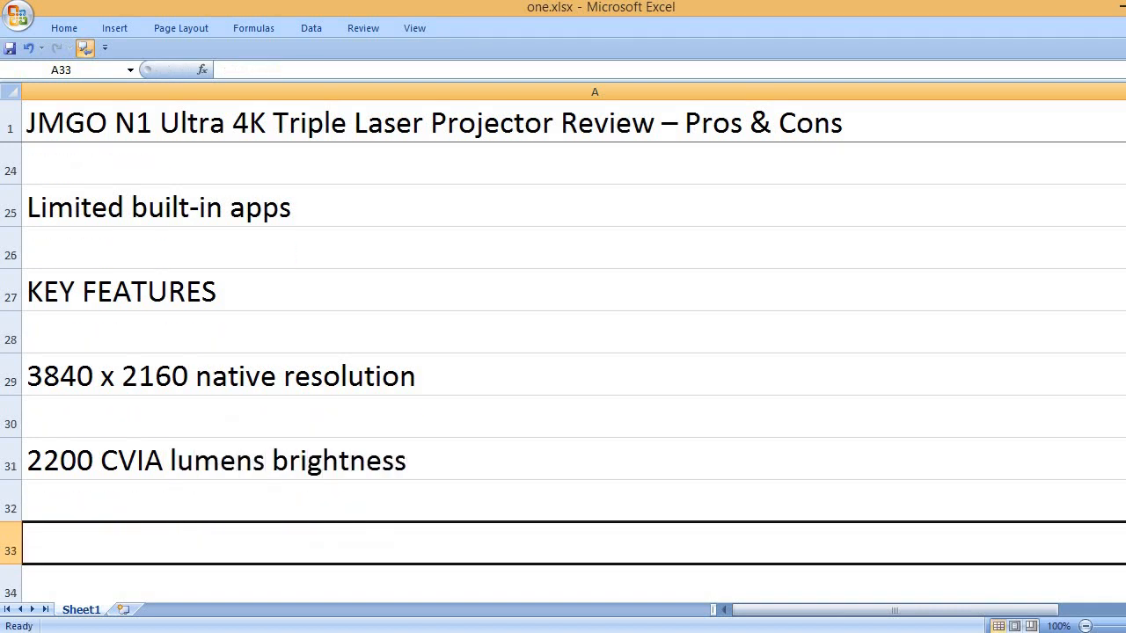
Step: Add 110% BT.2020 gamut coverage and 1600:1 contrast ratio
text(110%)
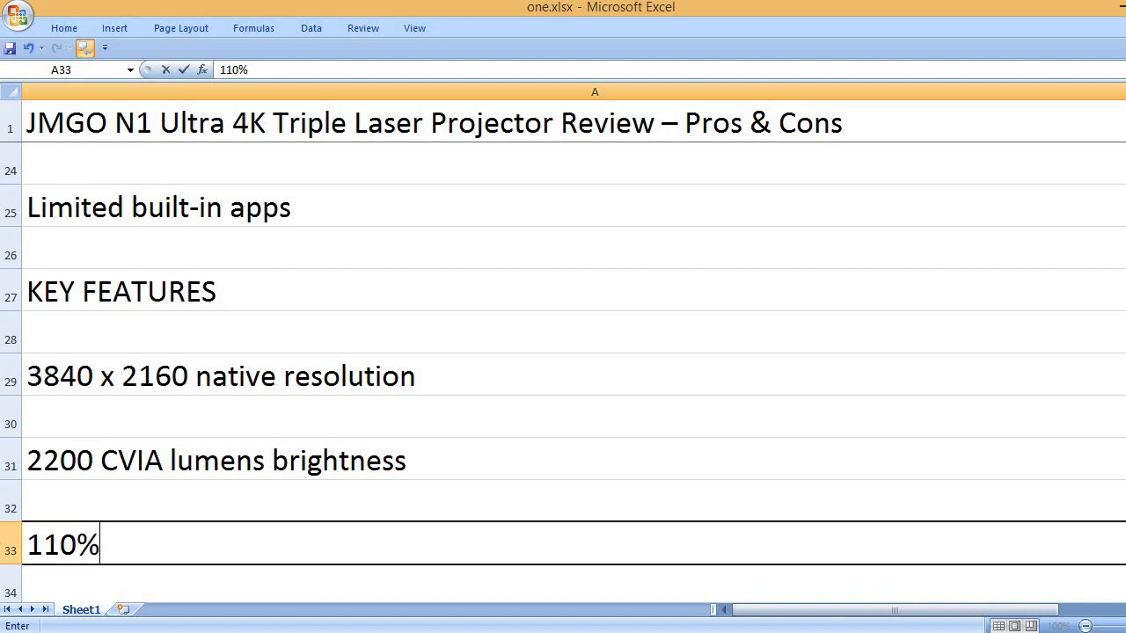
text(BT)
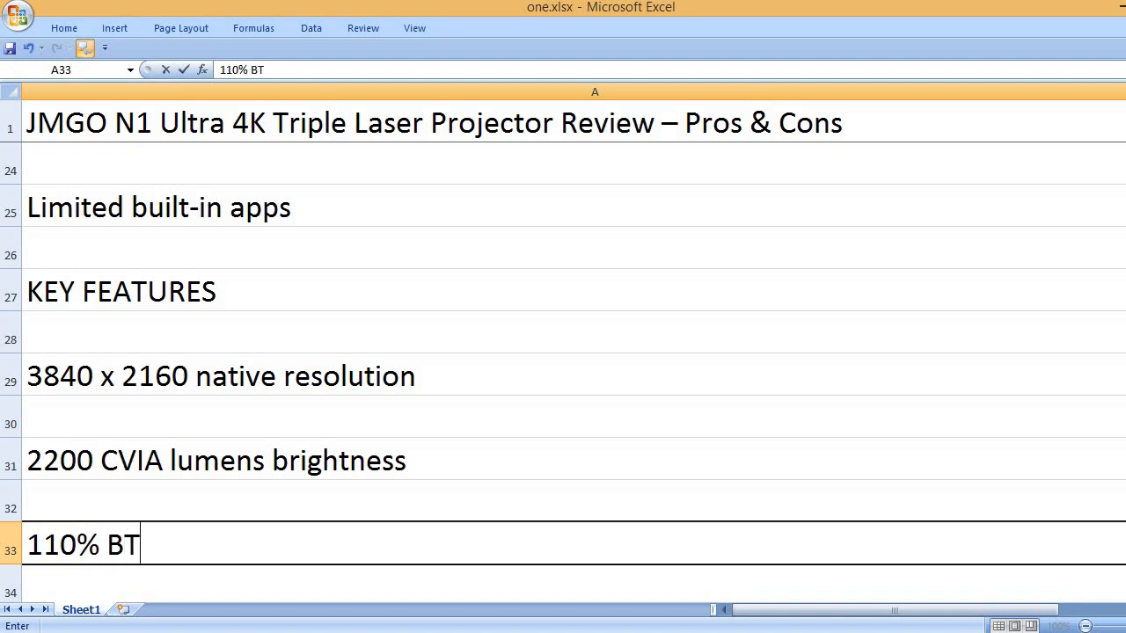
text(.)
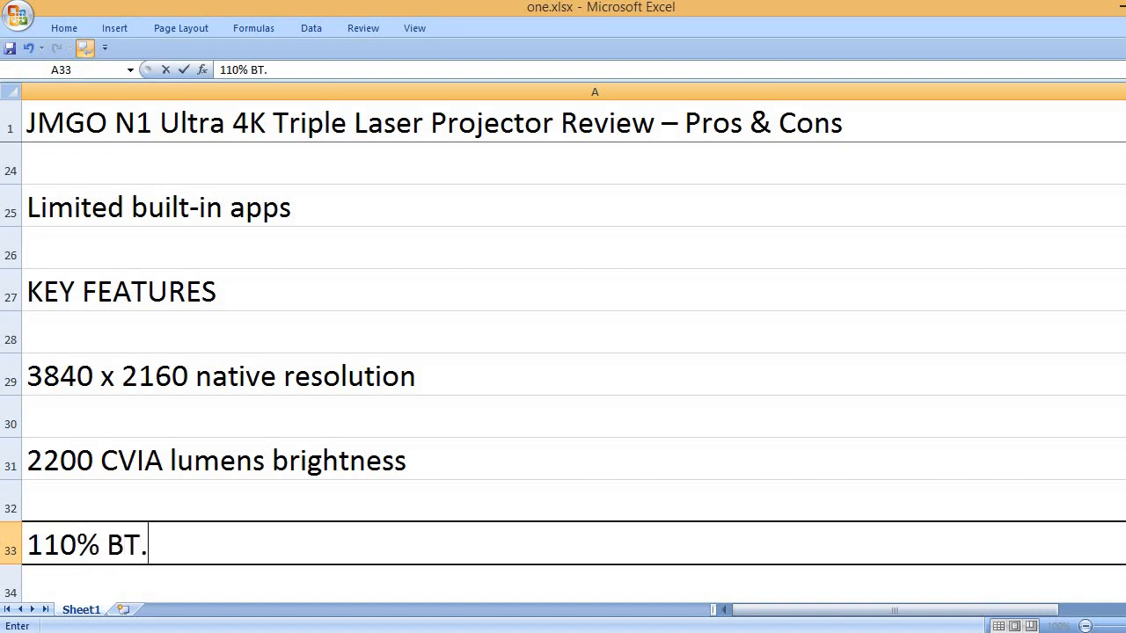
text(2020)
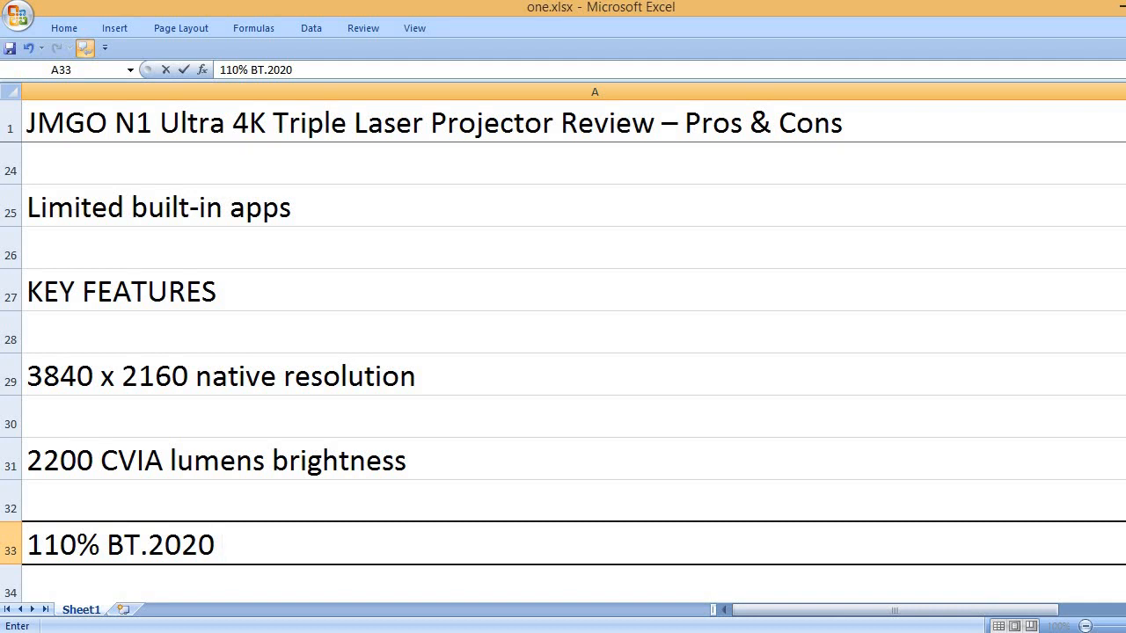
text(gamut)
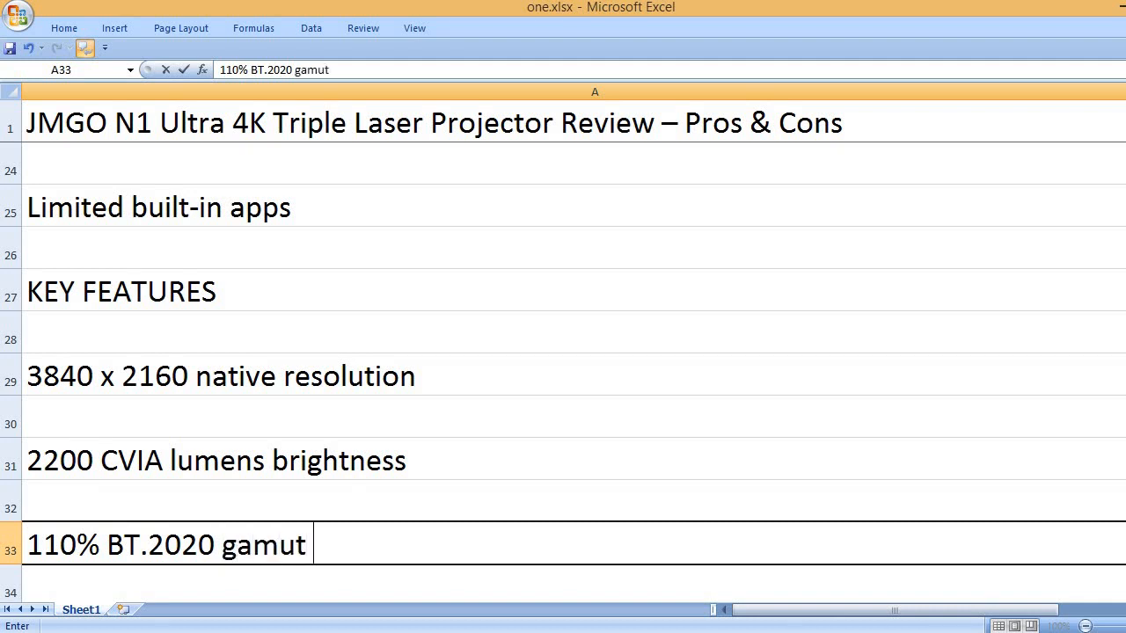
text(covera)
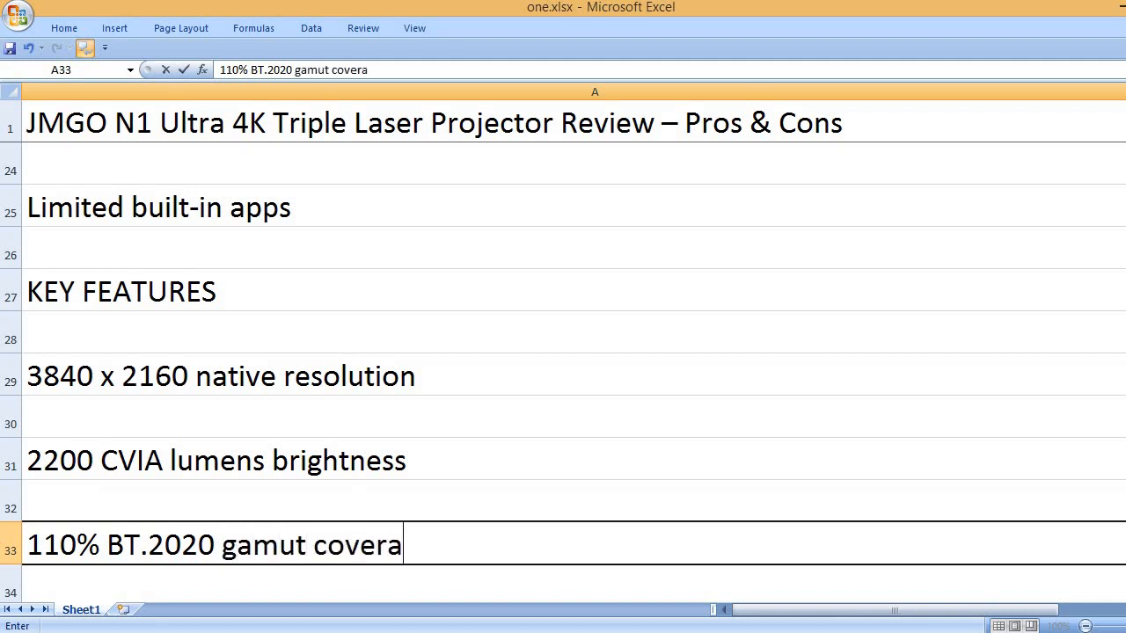
key(Enter)
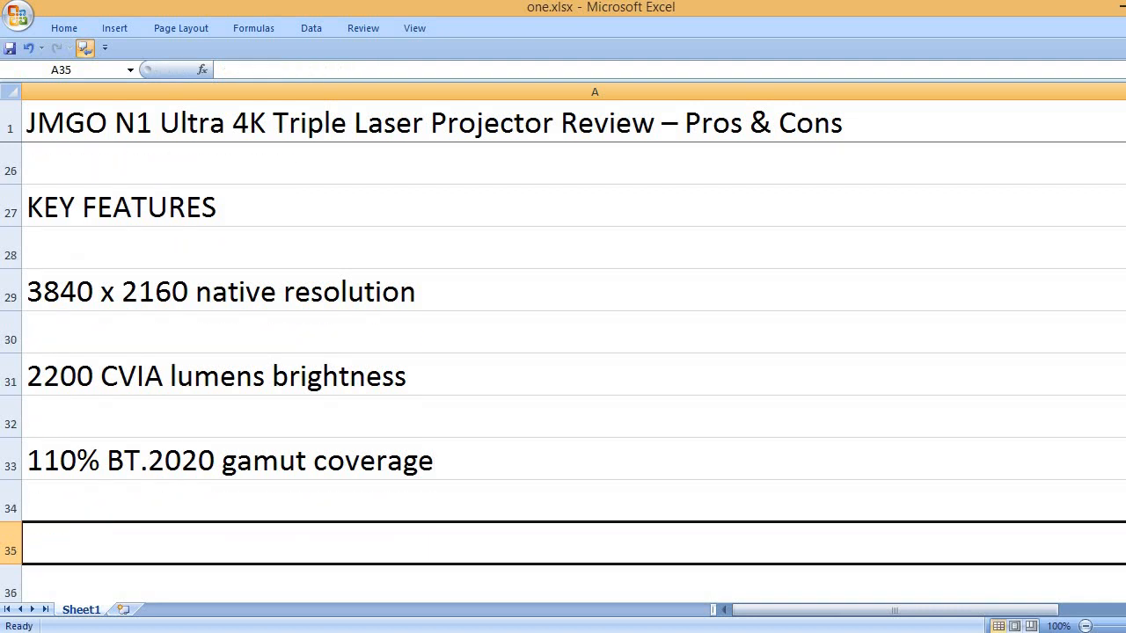
text(1600)
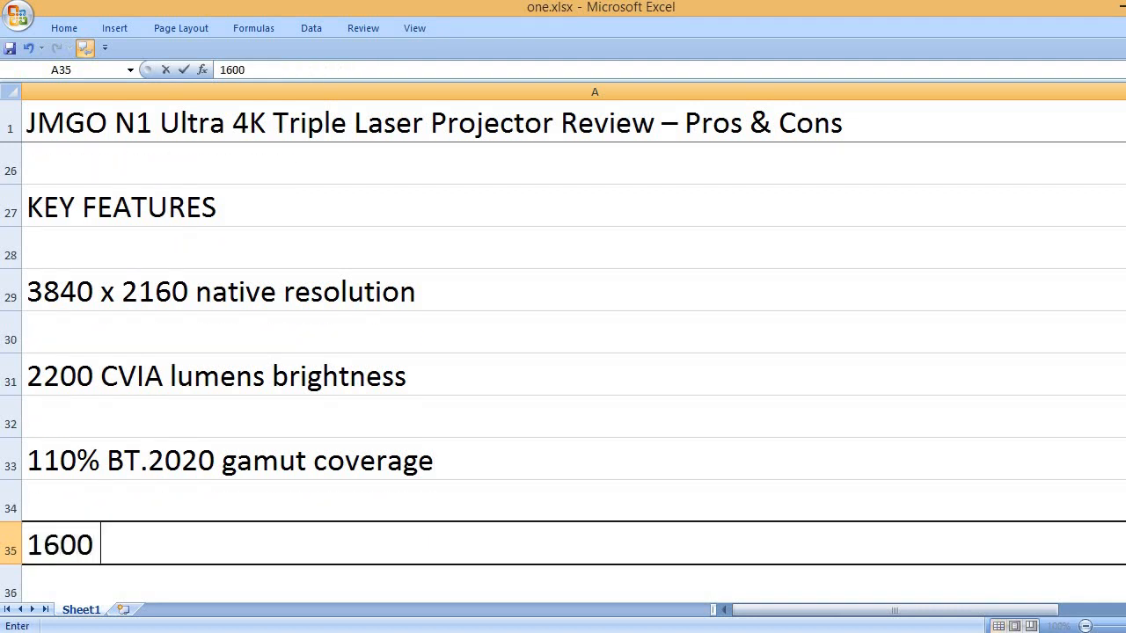
text(is to)
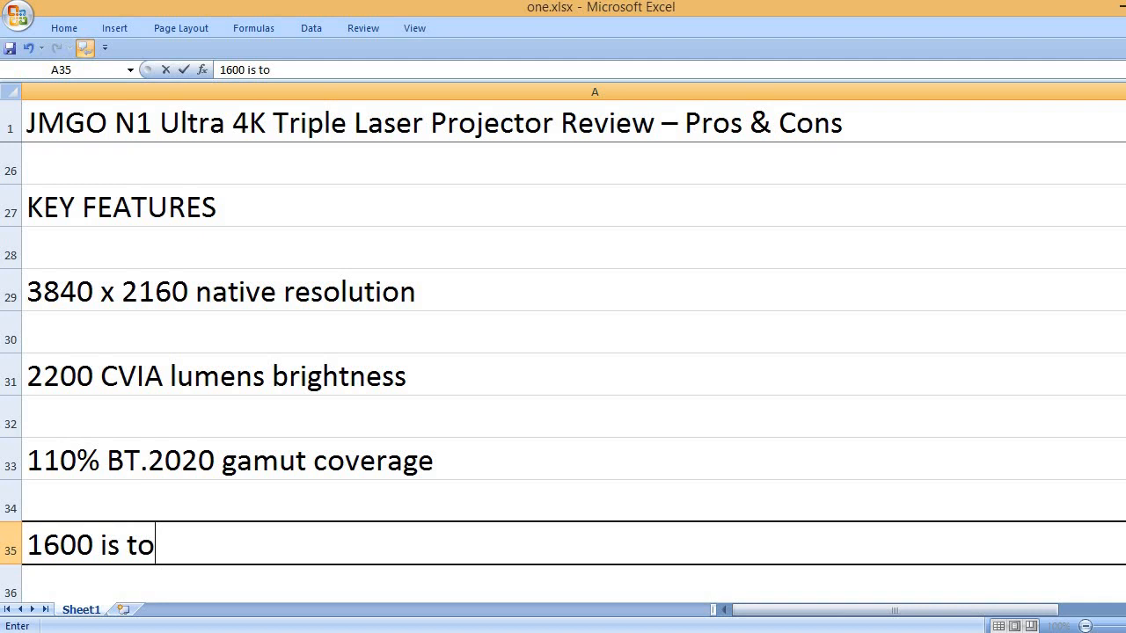
text(1 contras)
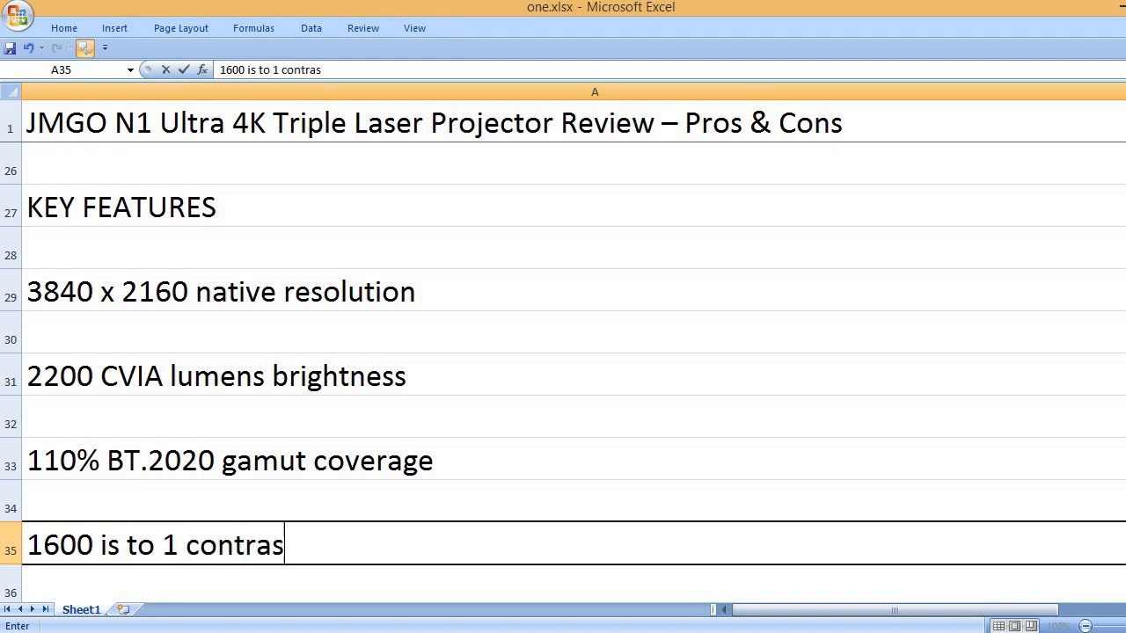
text(t ratio)
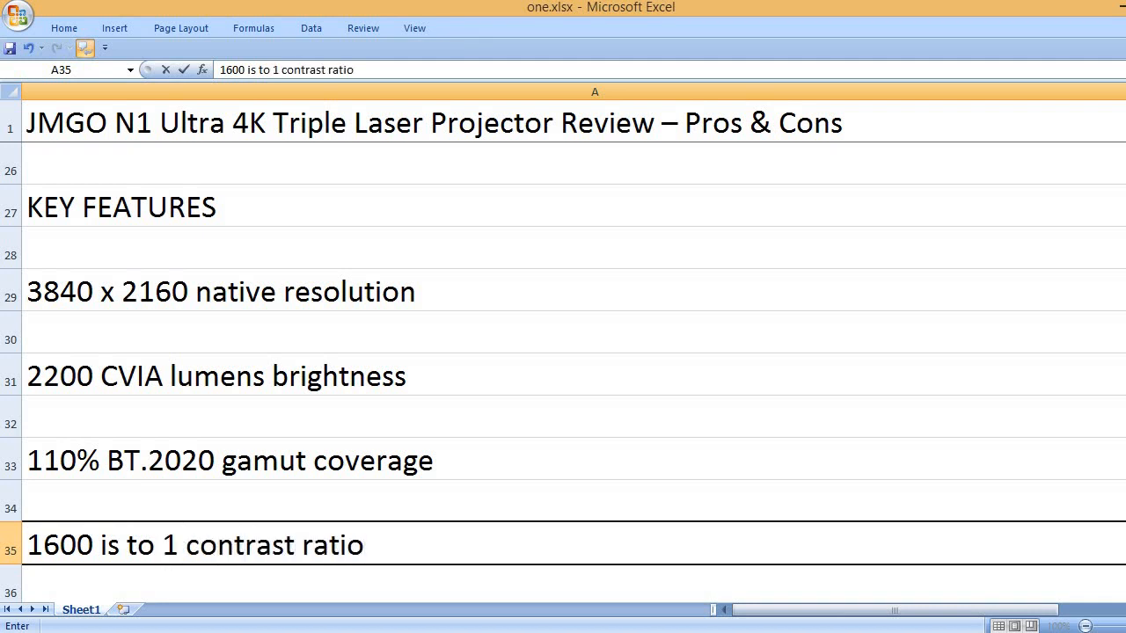
Step: Add Wi-Fi & Bluetooth wireless connectivity and 2 x HDMI ports, USB port and 3.5mm audio port
text(Wi-)
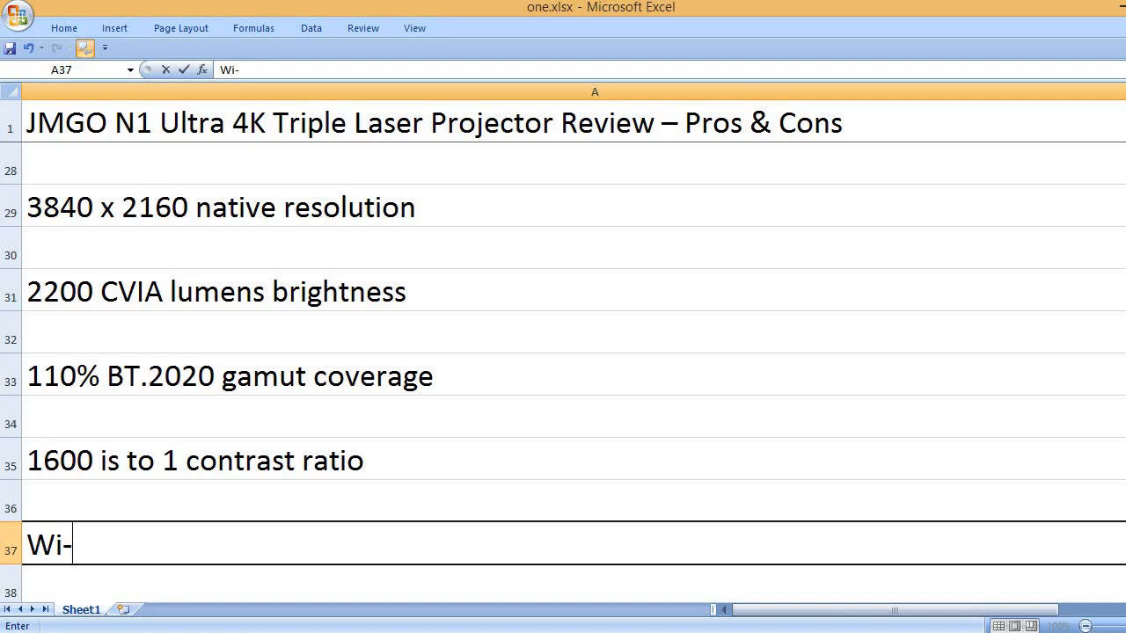
text(Fi &)
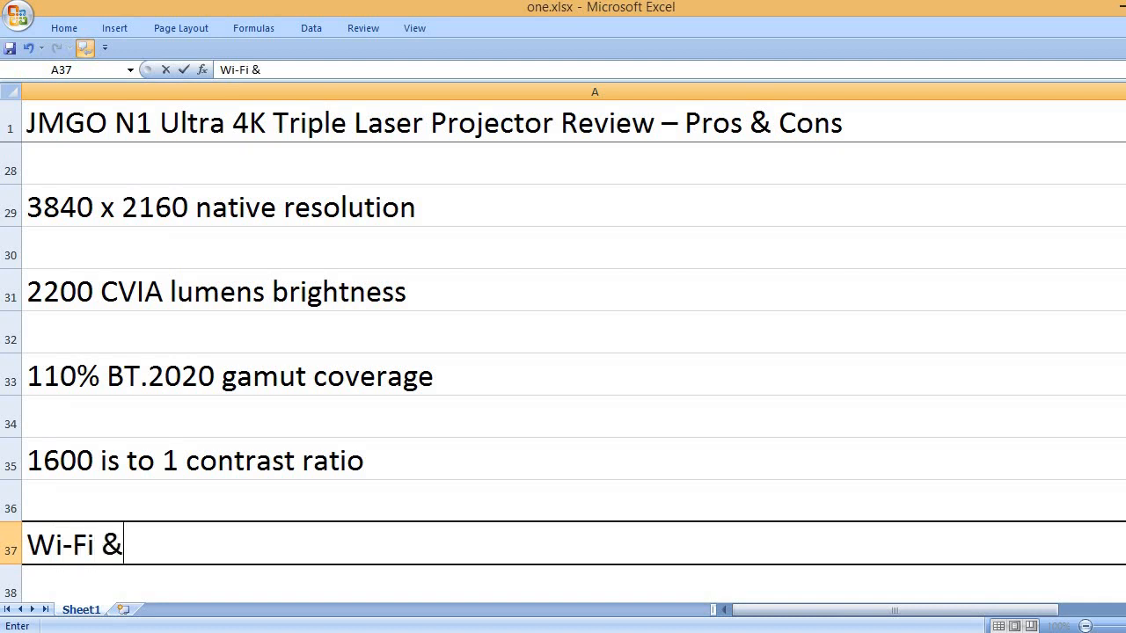
text(Bluetooth)
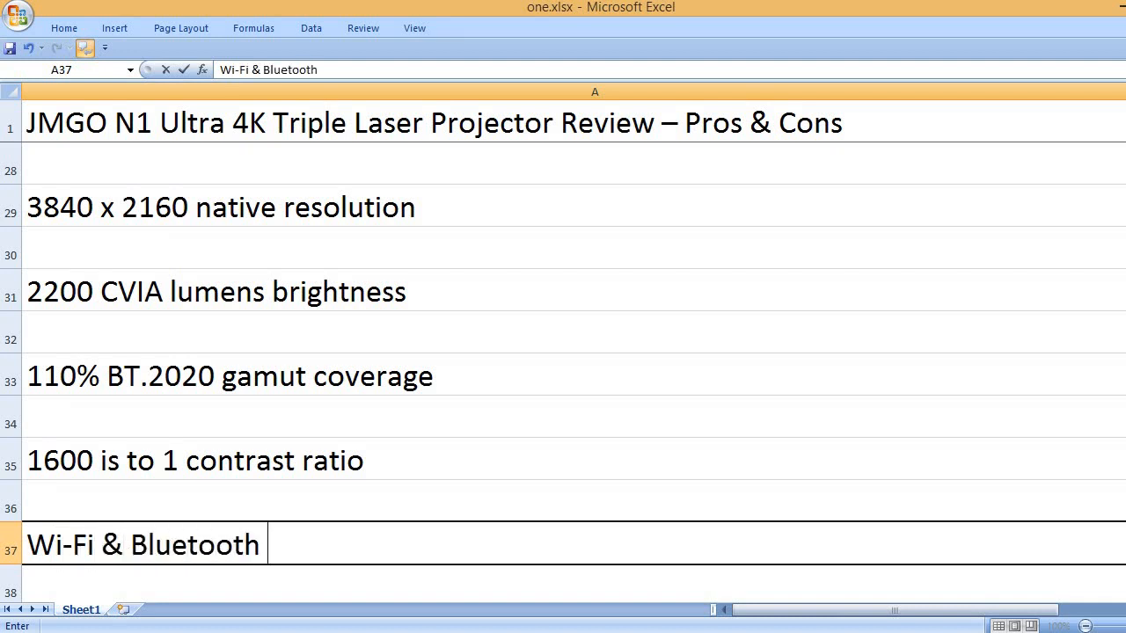
text(wireless con)
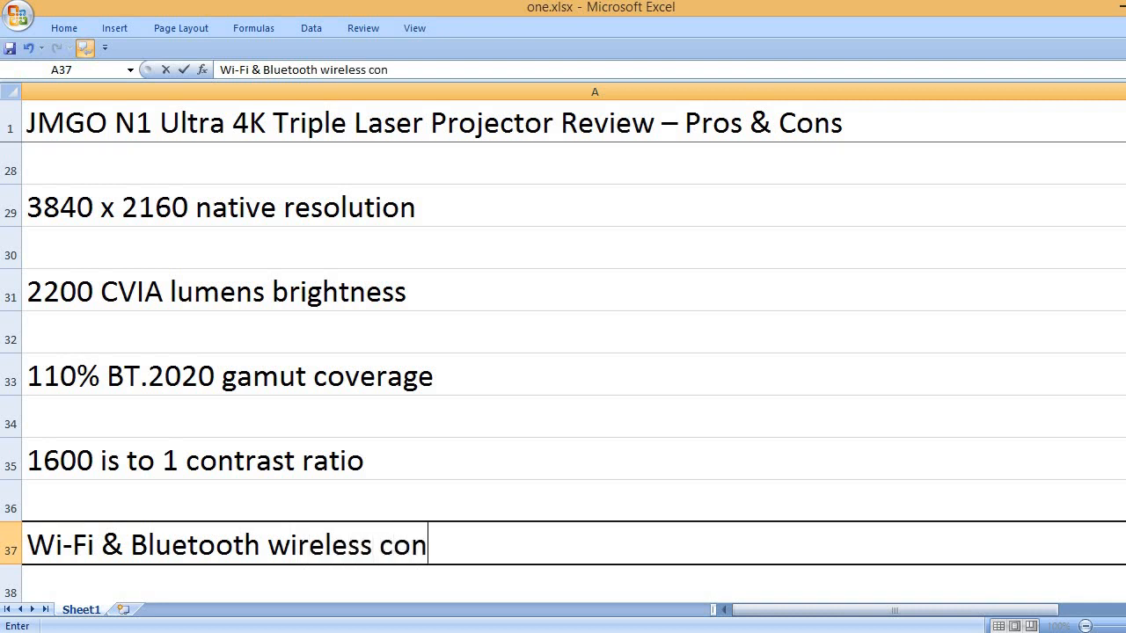
text(nectivity features)
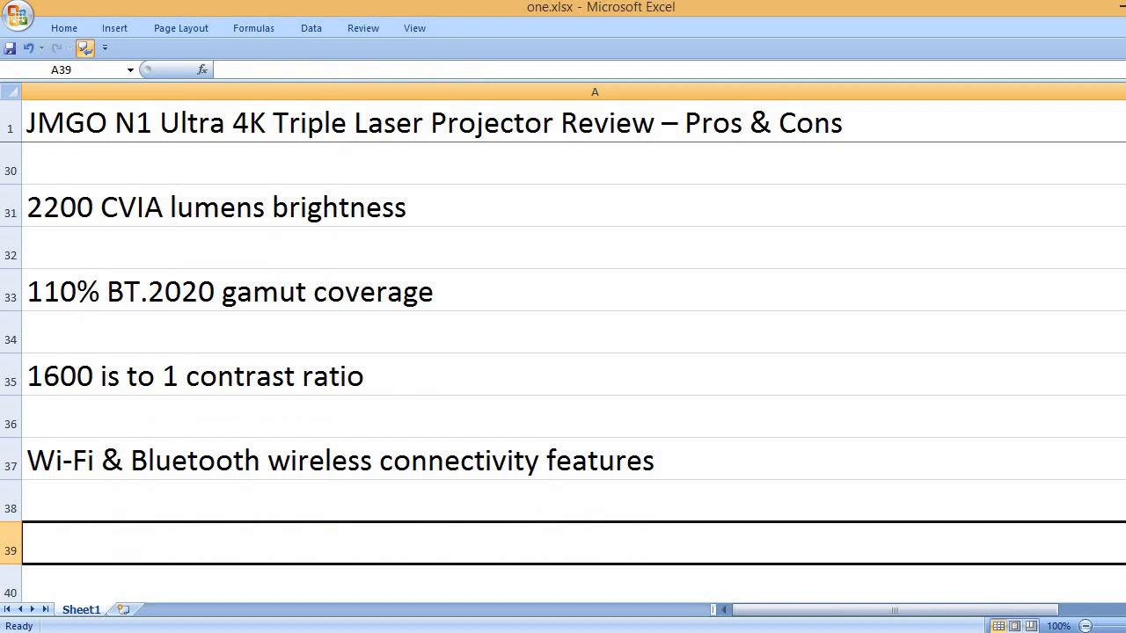
text(2 x)
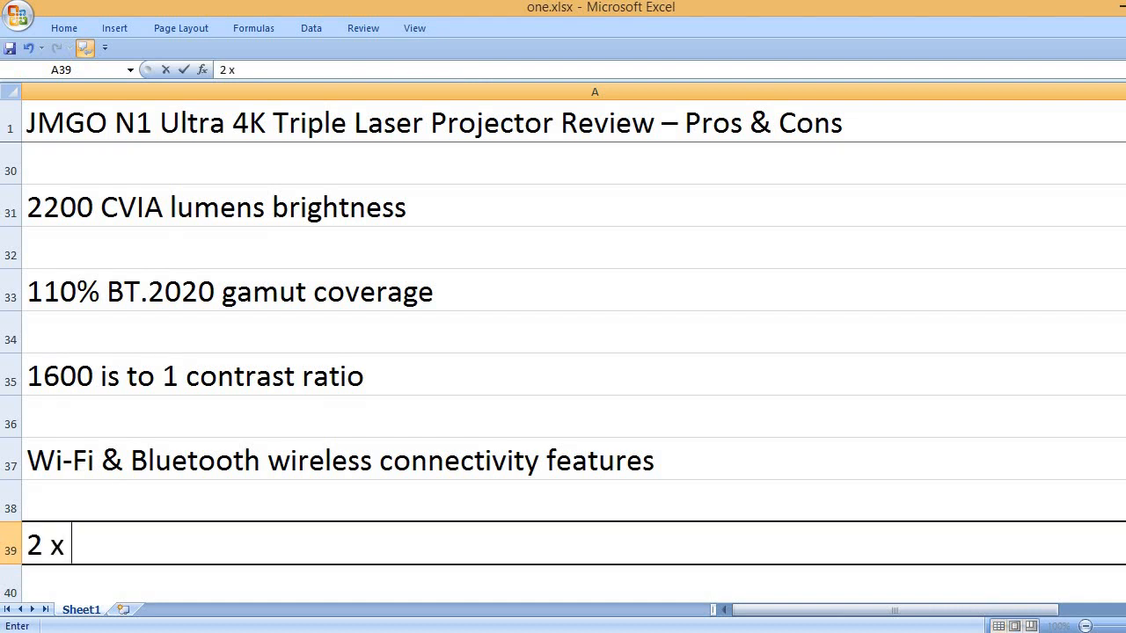
text(HDMI)
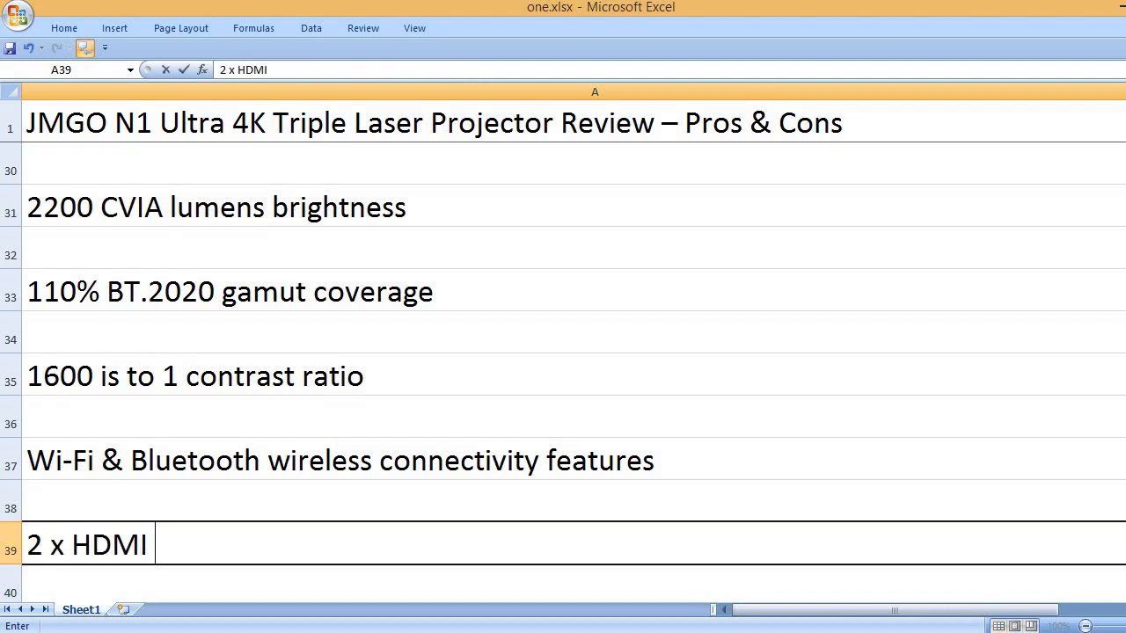
text(ports, U)
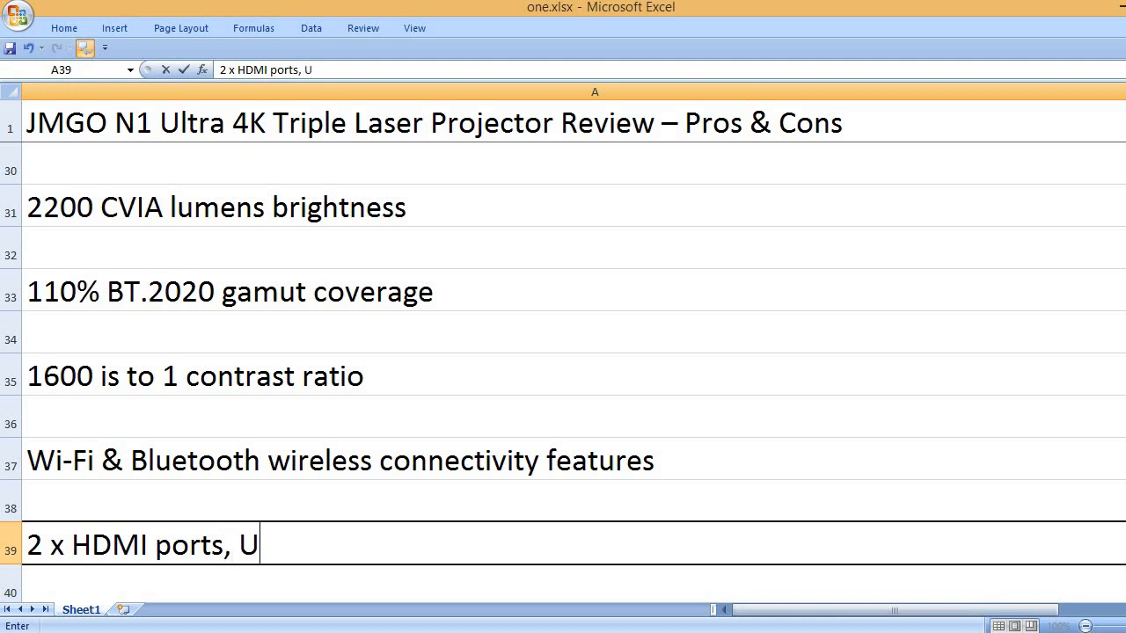
text(SB port and)
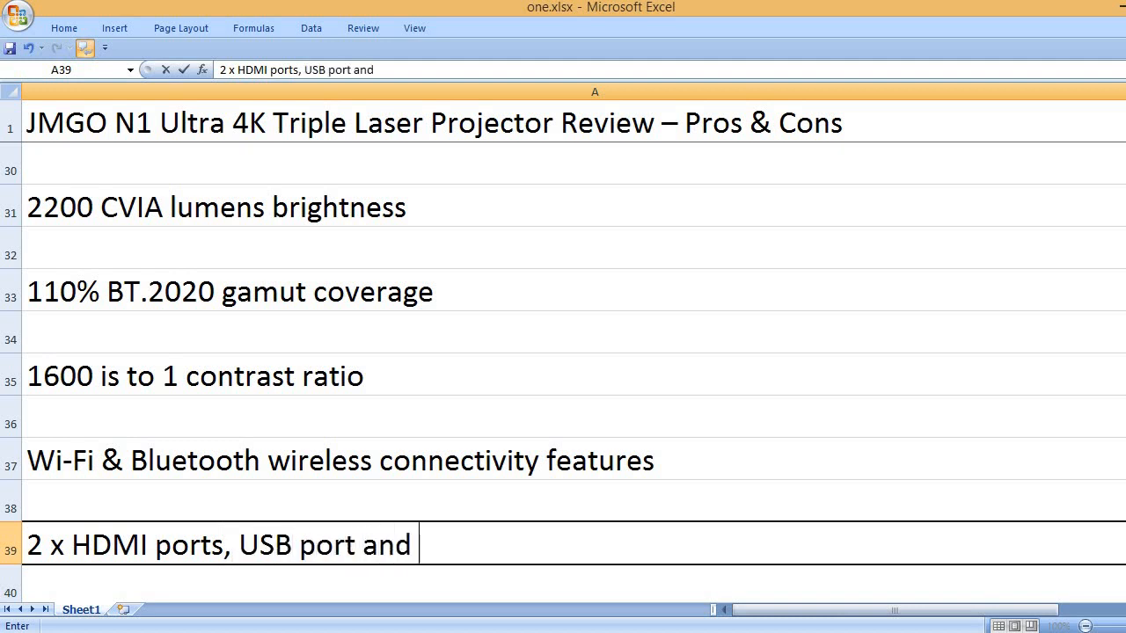
text(3.5)
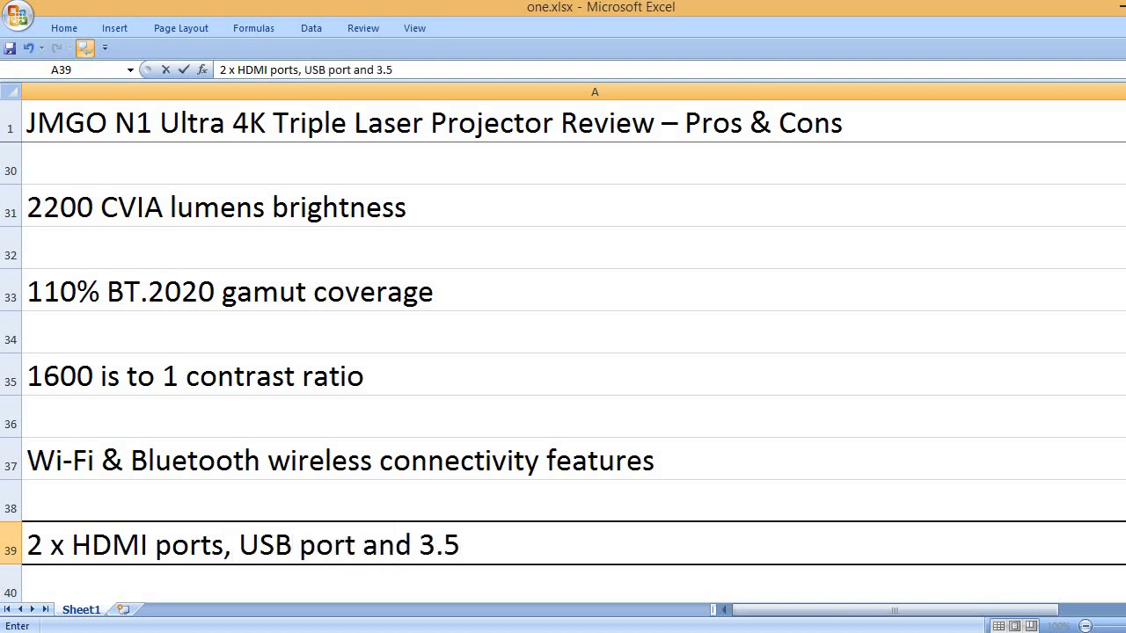
text(mm audio po)
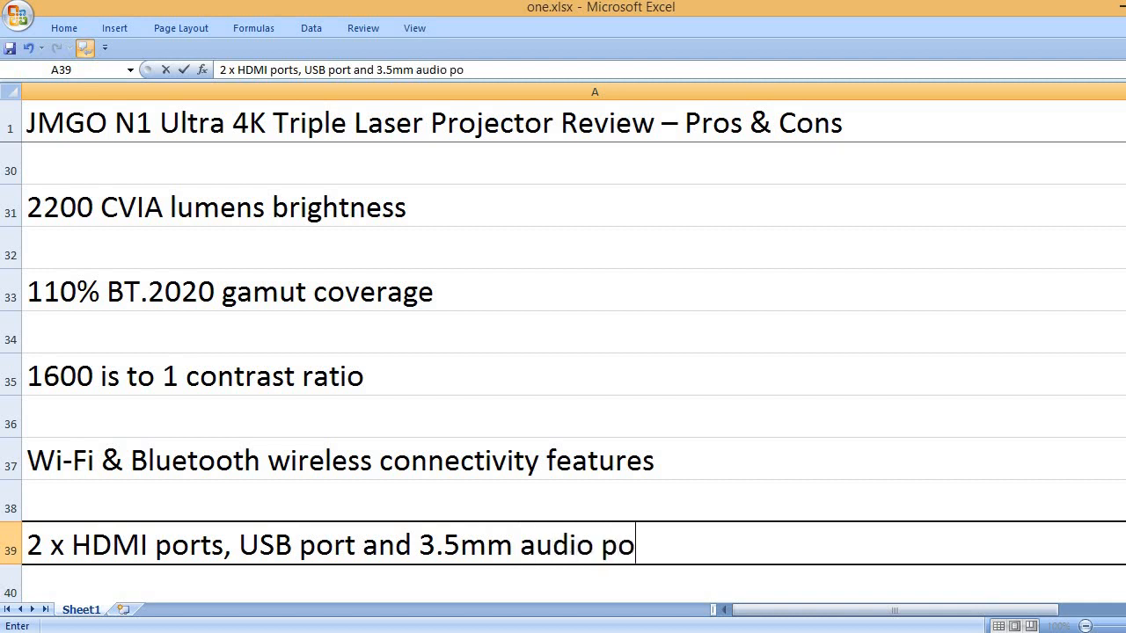
Step: Add Android TV 11.0, Dolby Audio and DTS, and 10-watt Dynaudio speakers
text(And)
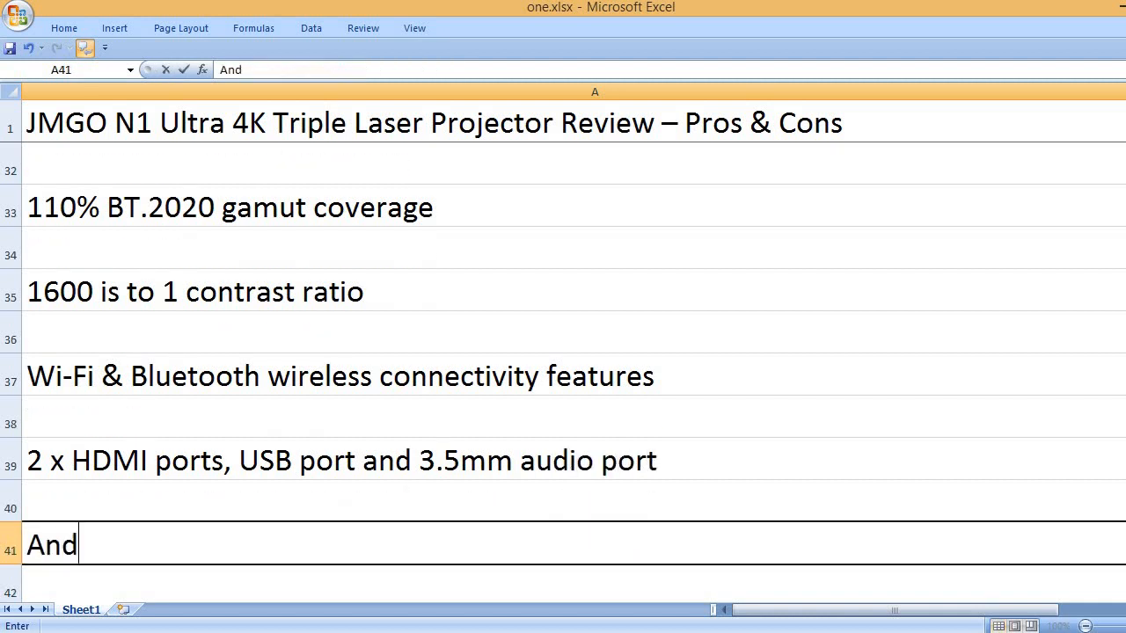
text(Android TV 1)
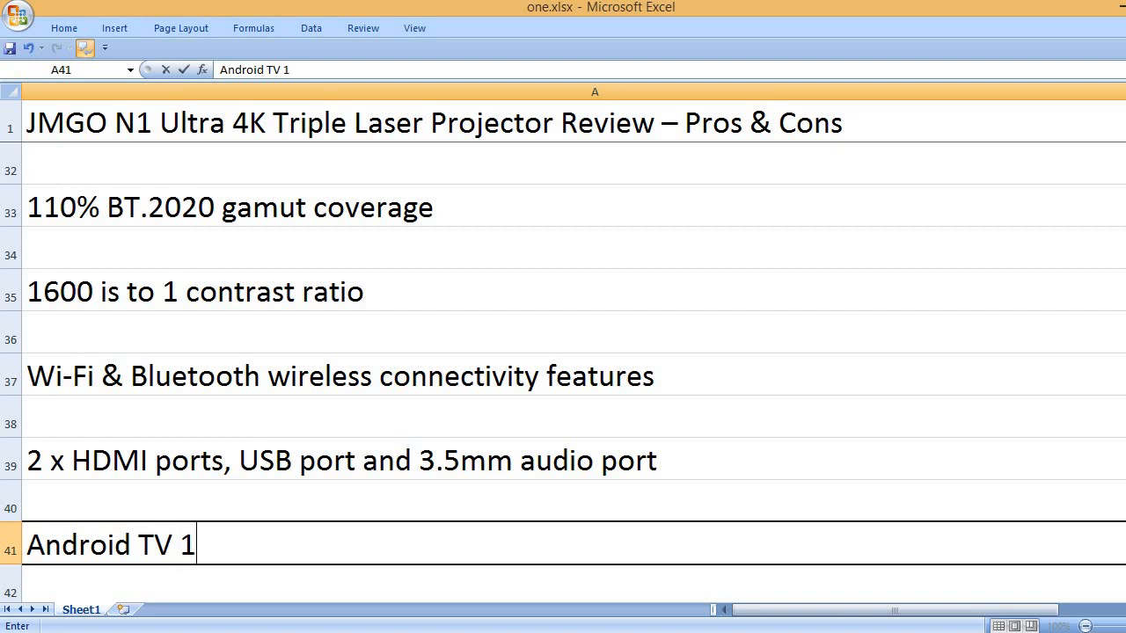
text(1.0)
text(Dol)
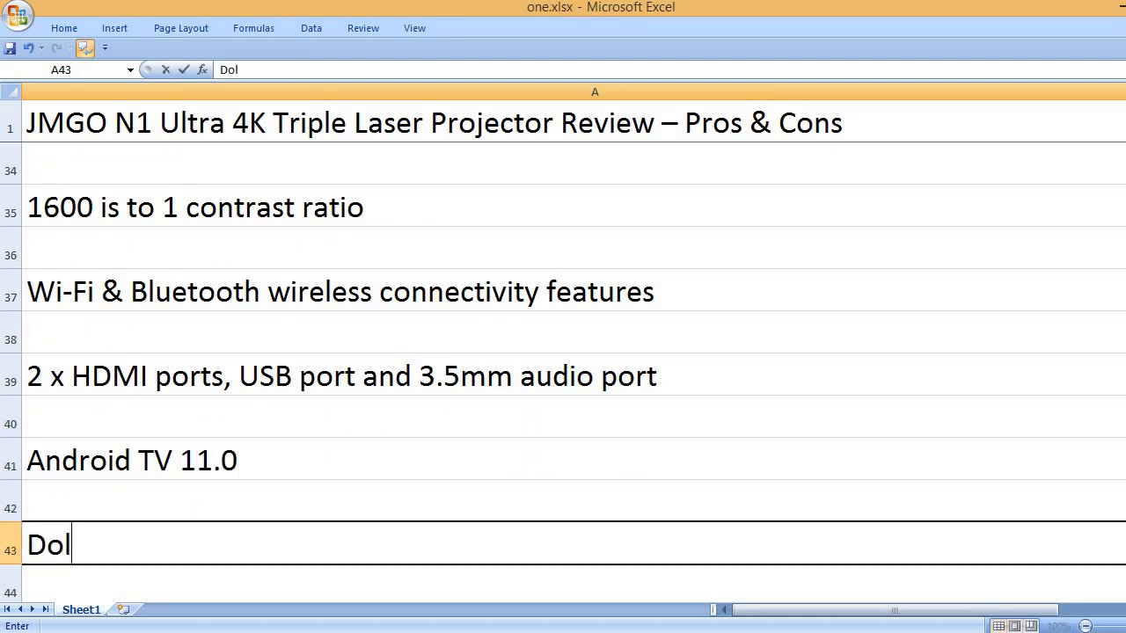
text(by Audio and DTS)
text(2)
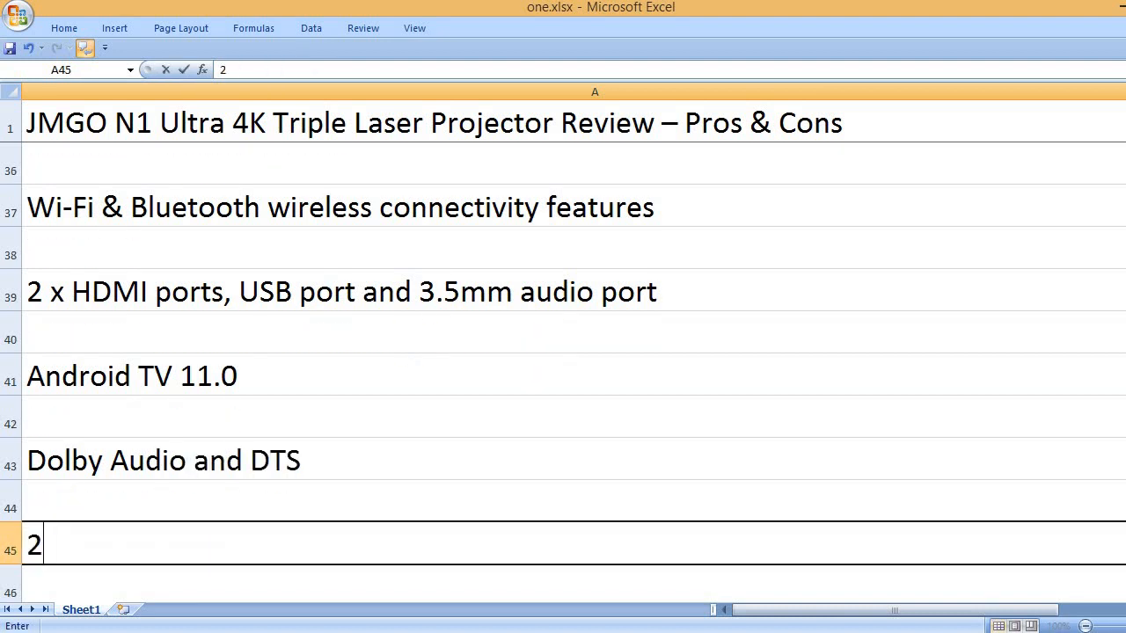
text(x)
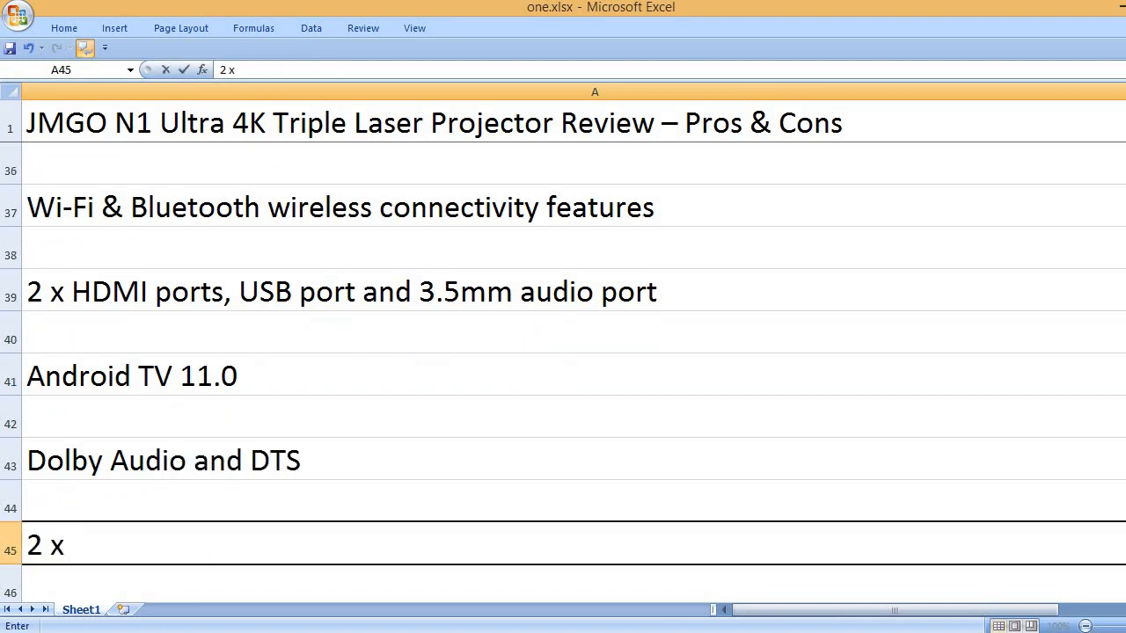
text(10-watt)
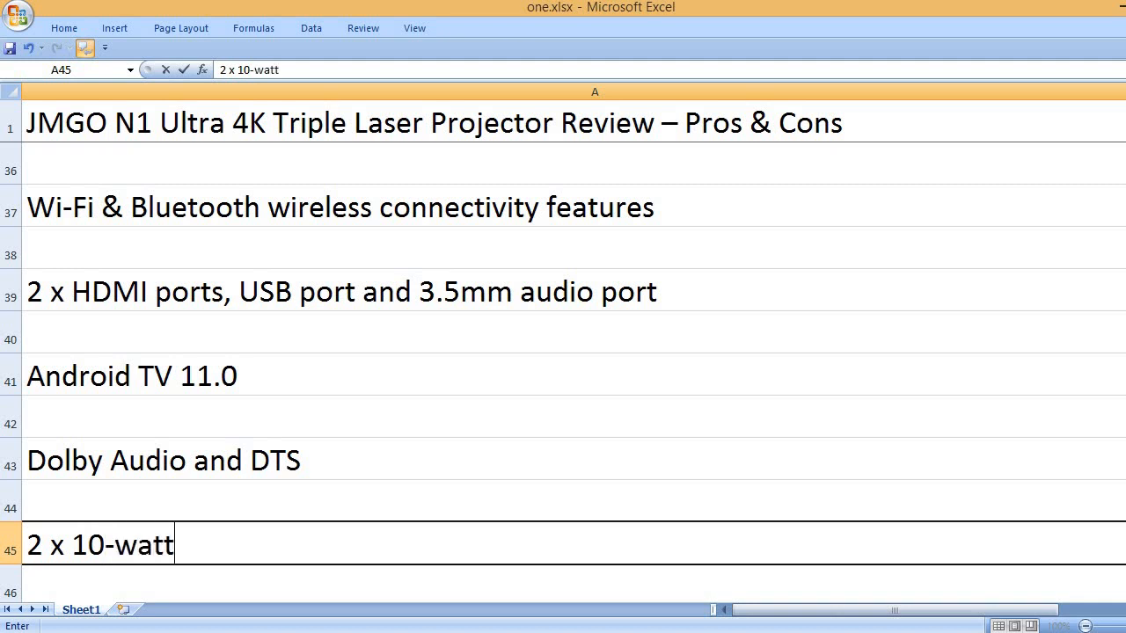
text(Dyn)
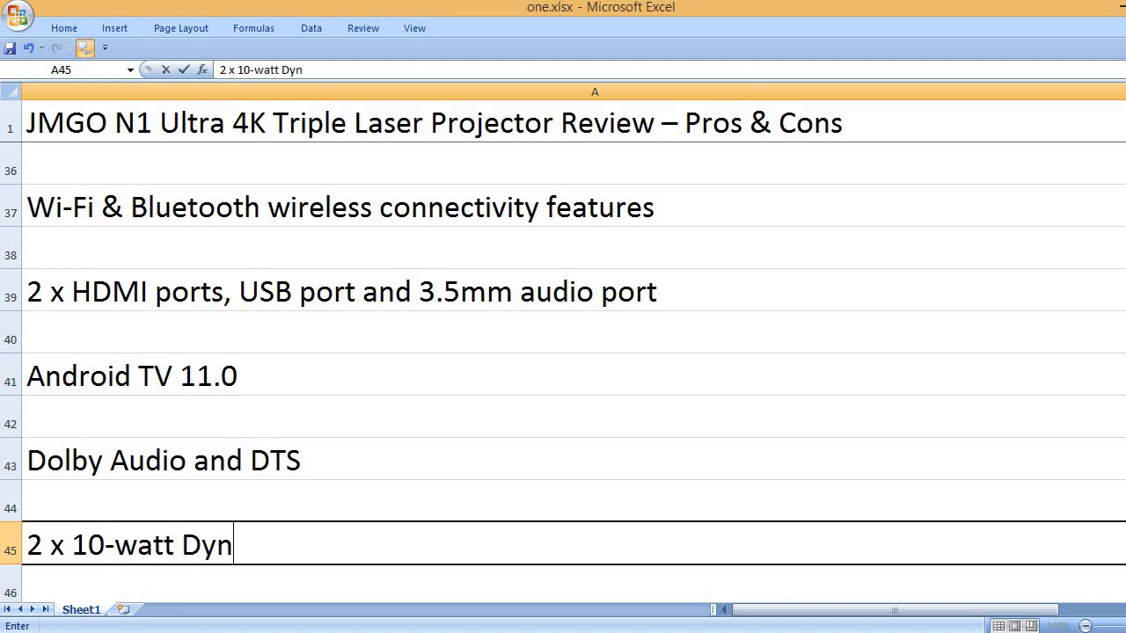
text(audio speakers)
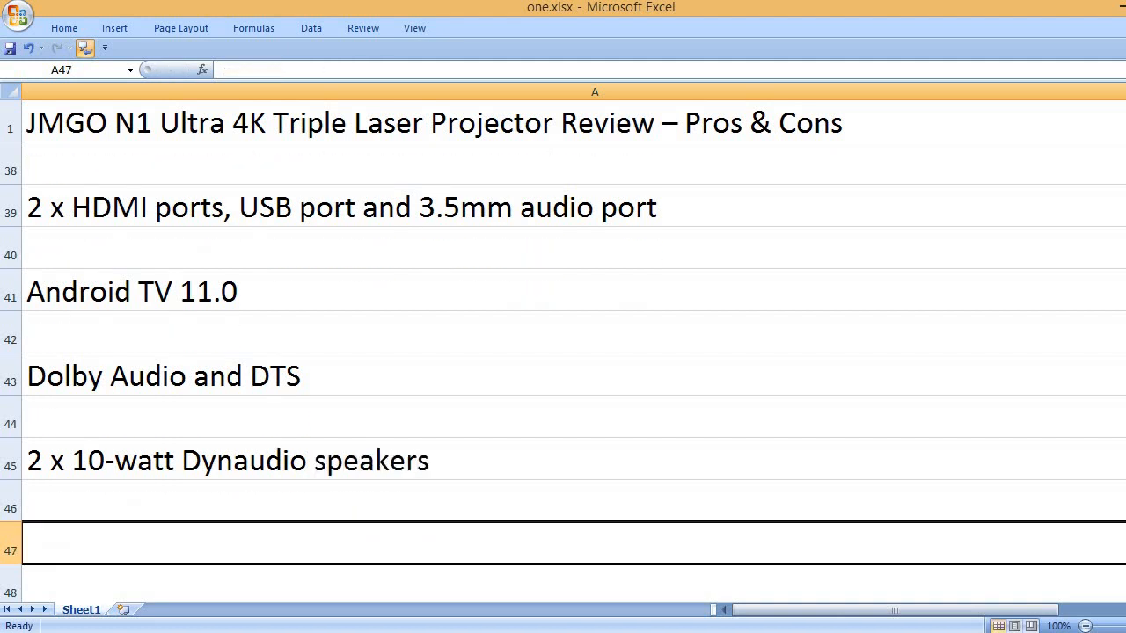
Step: Add 26dB low noise and 45 Hz extreme low frequency bass
text(2)
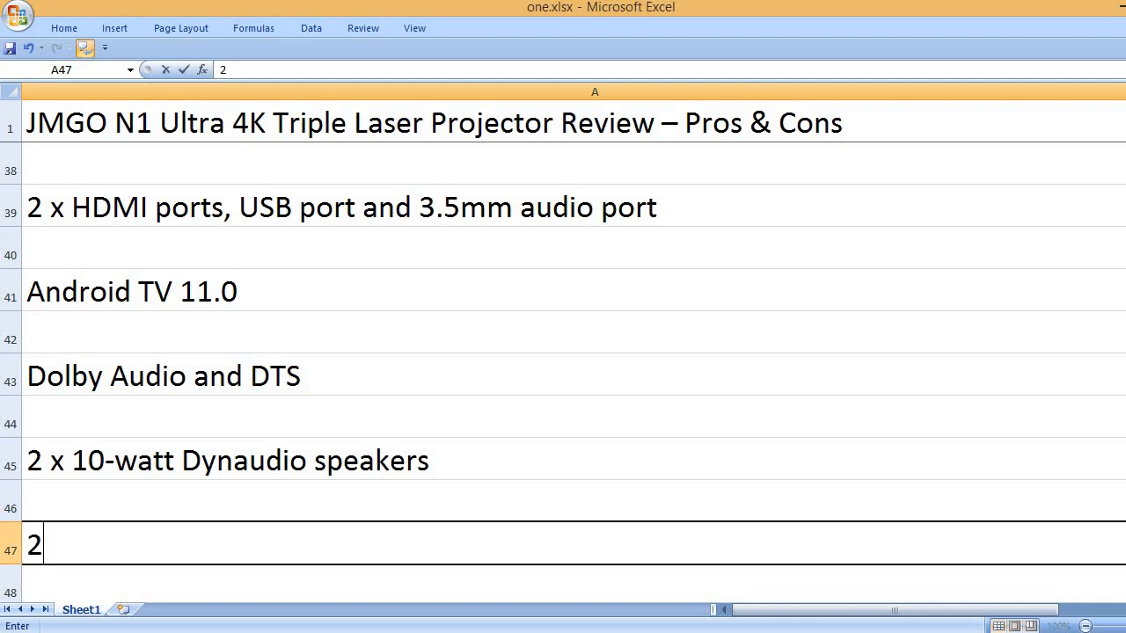
text(6dB)
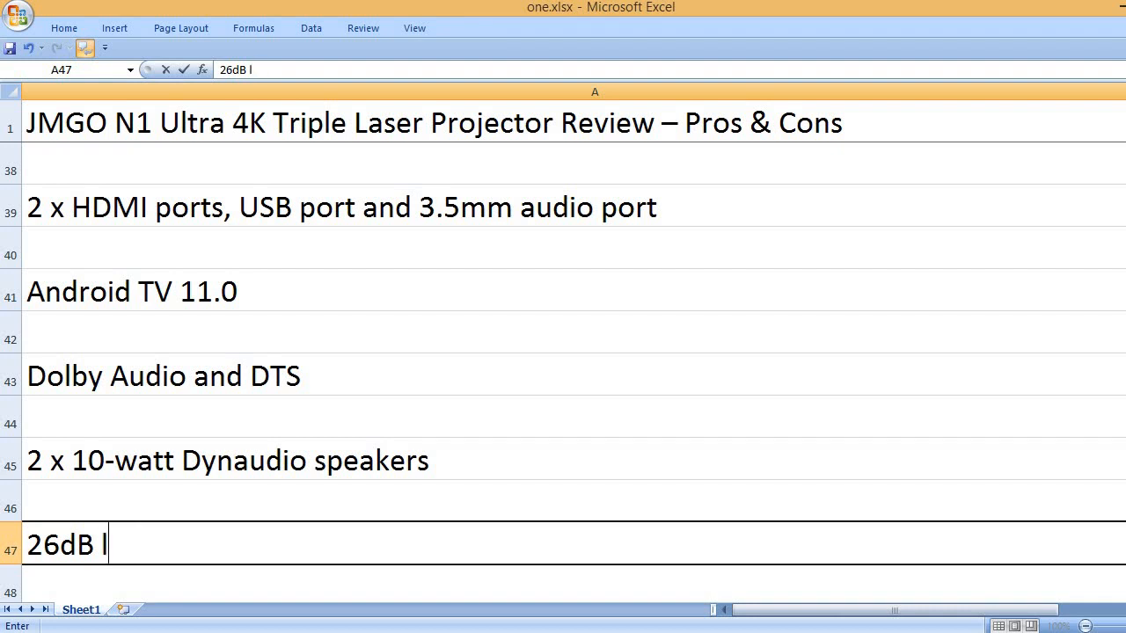
text(low noise)
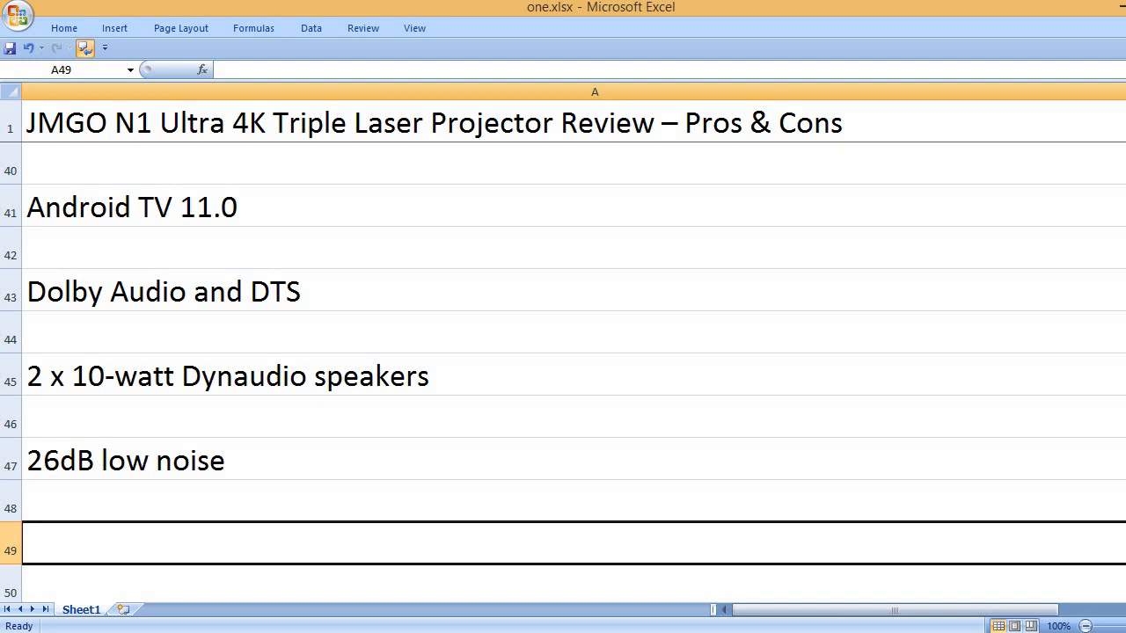
text(45)
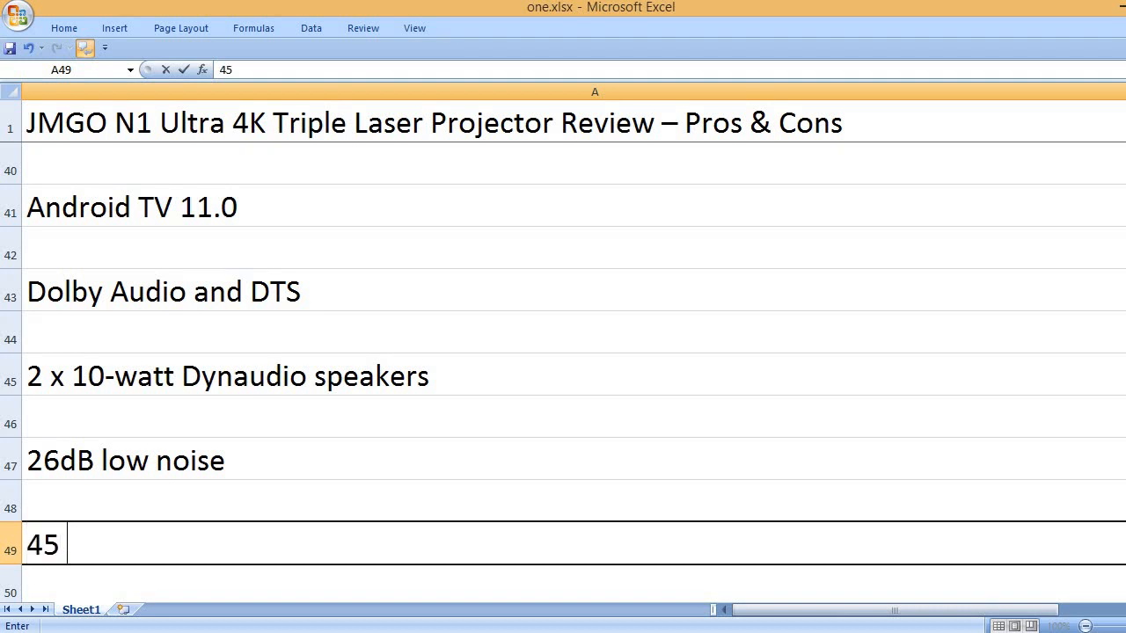
text(Hz e)
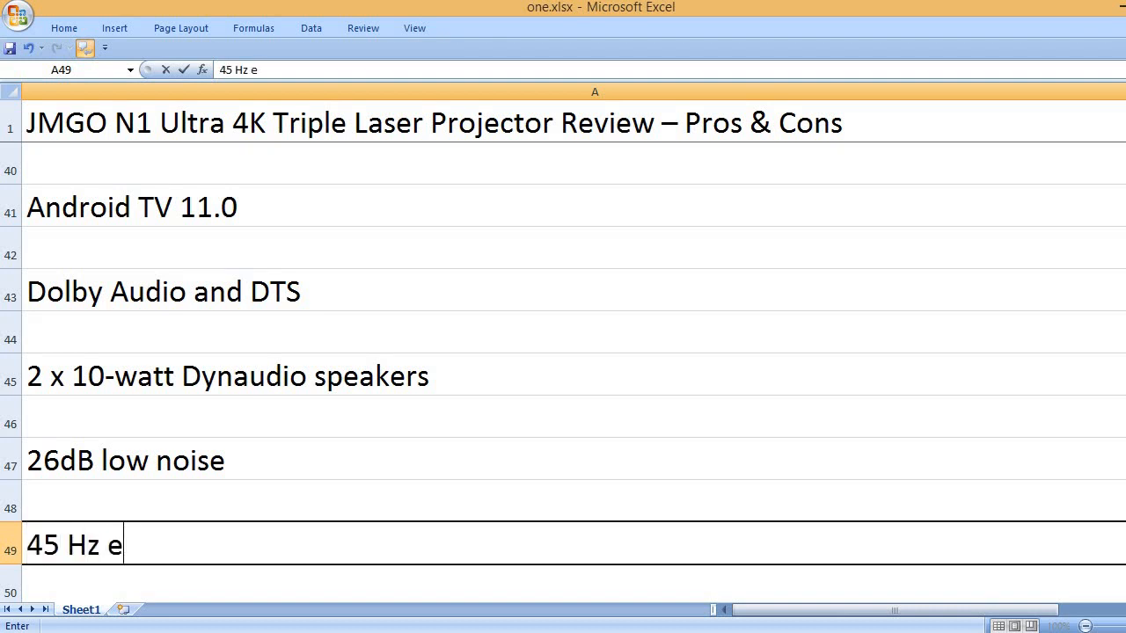
text(xtreme low)
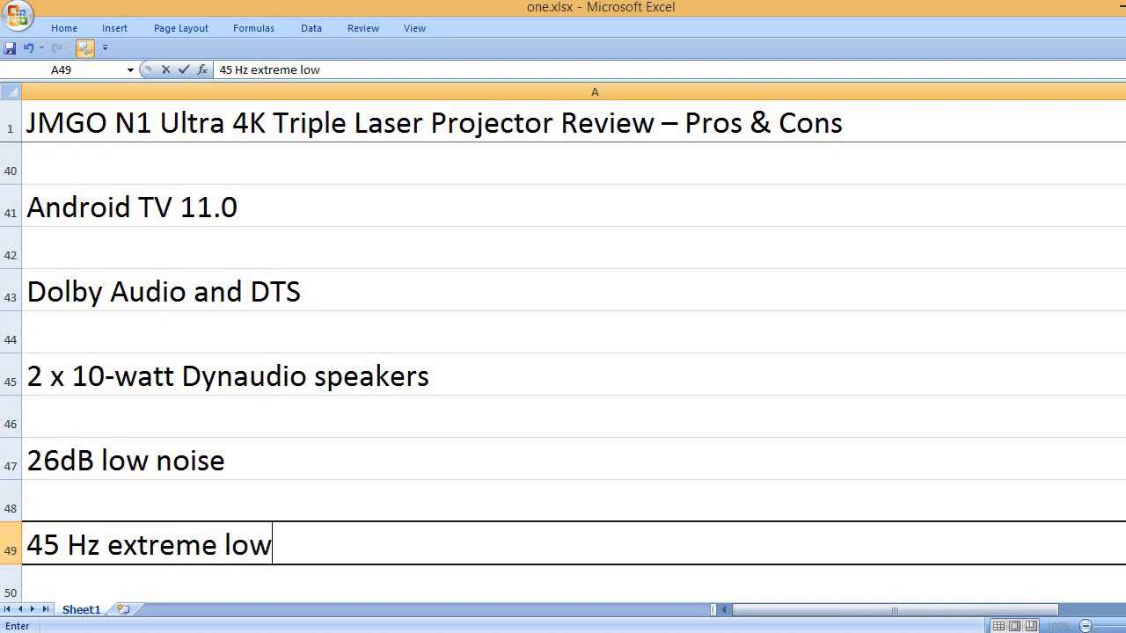
text(frequency bass)
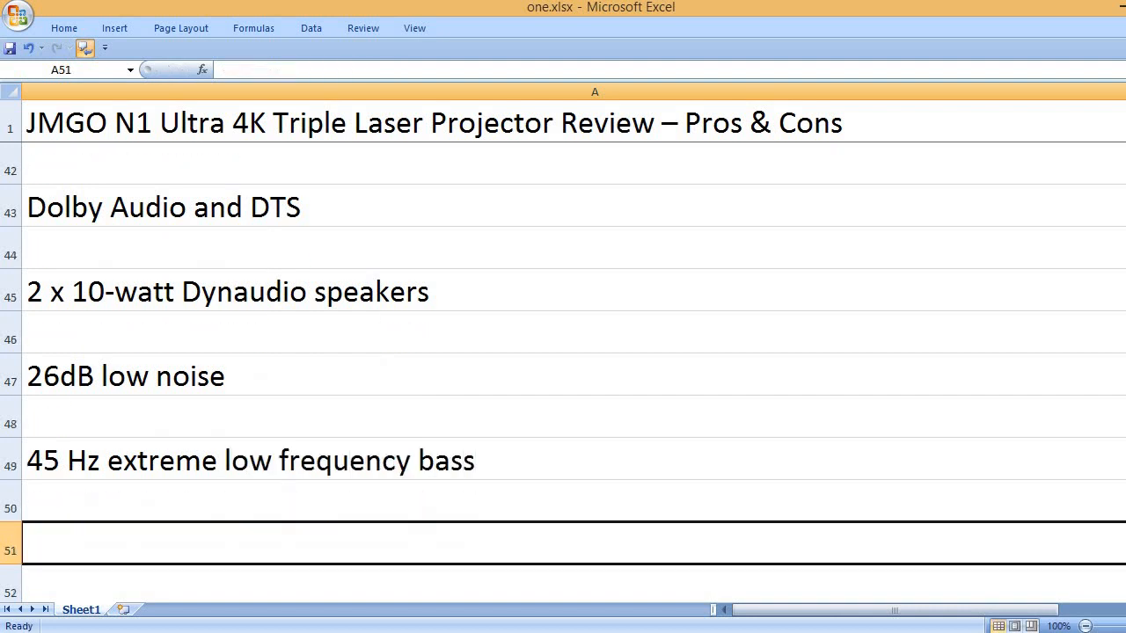
Step: List Auto-adaptive brightness, Auto keystone correction and Smart object avoidance on alternate rows
text(Auto-)
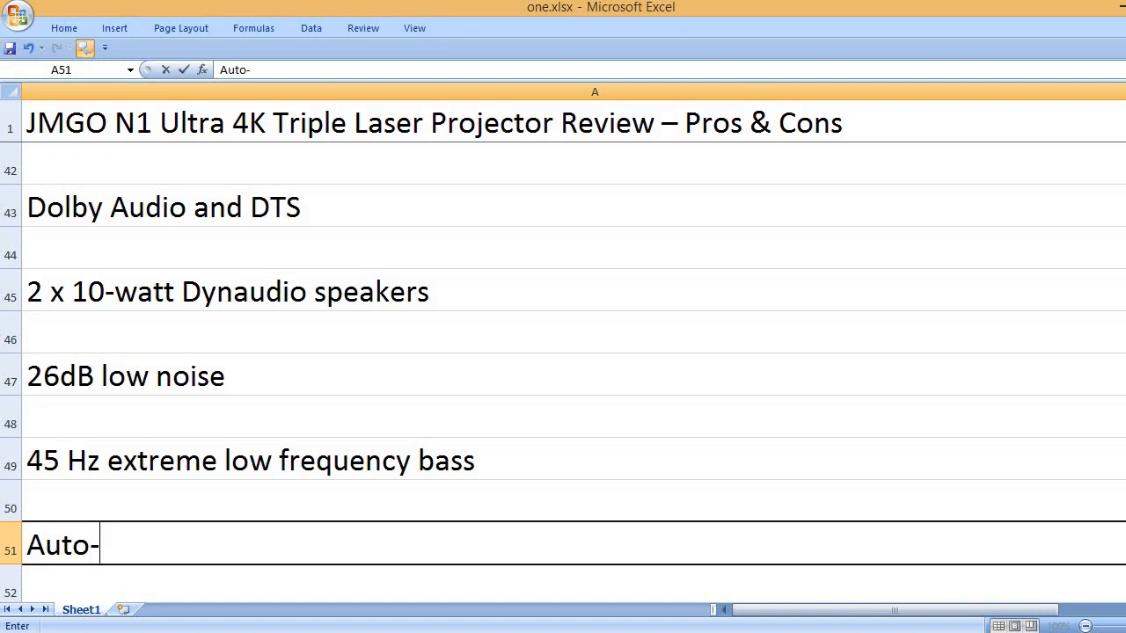
text(adaptive brightness)
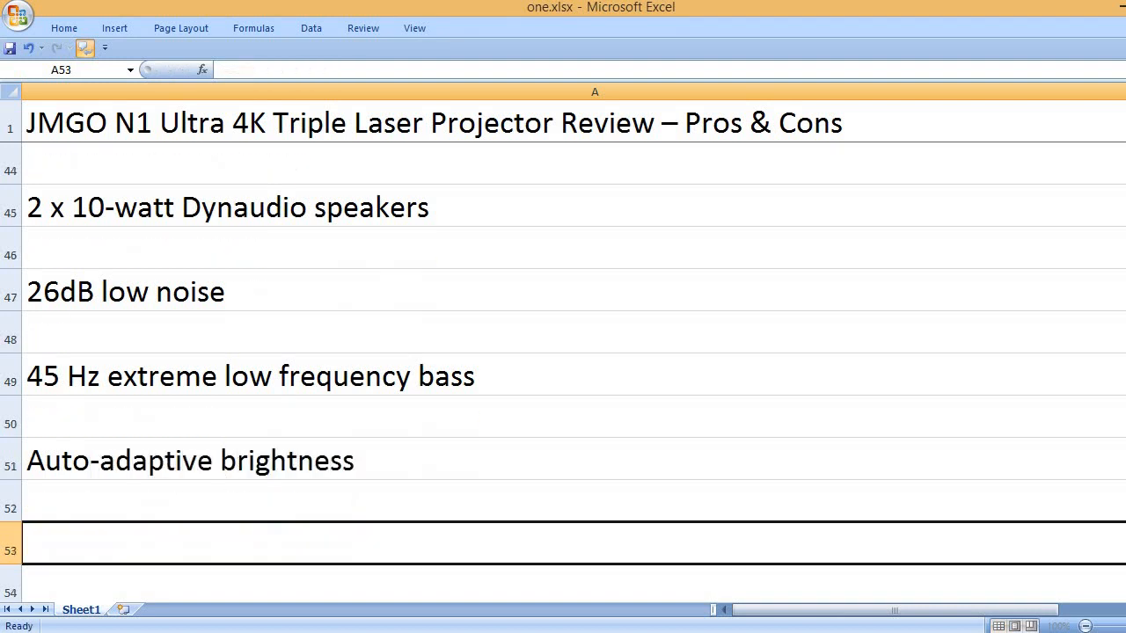
text(Auto)
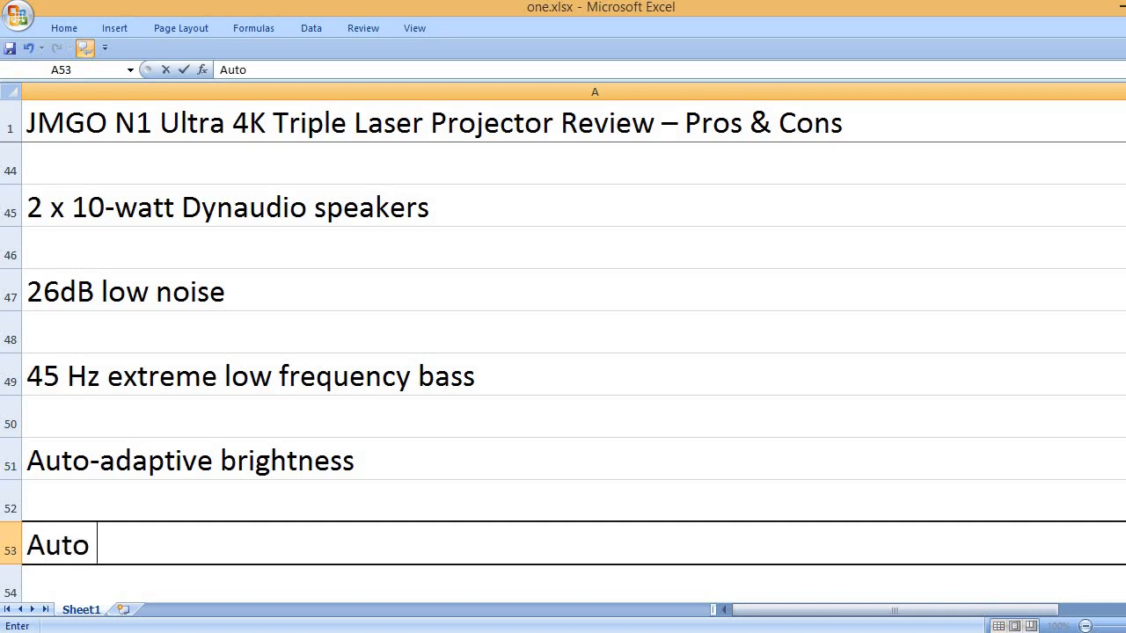
text(keystone correction)
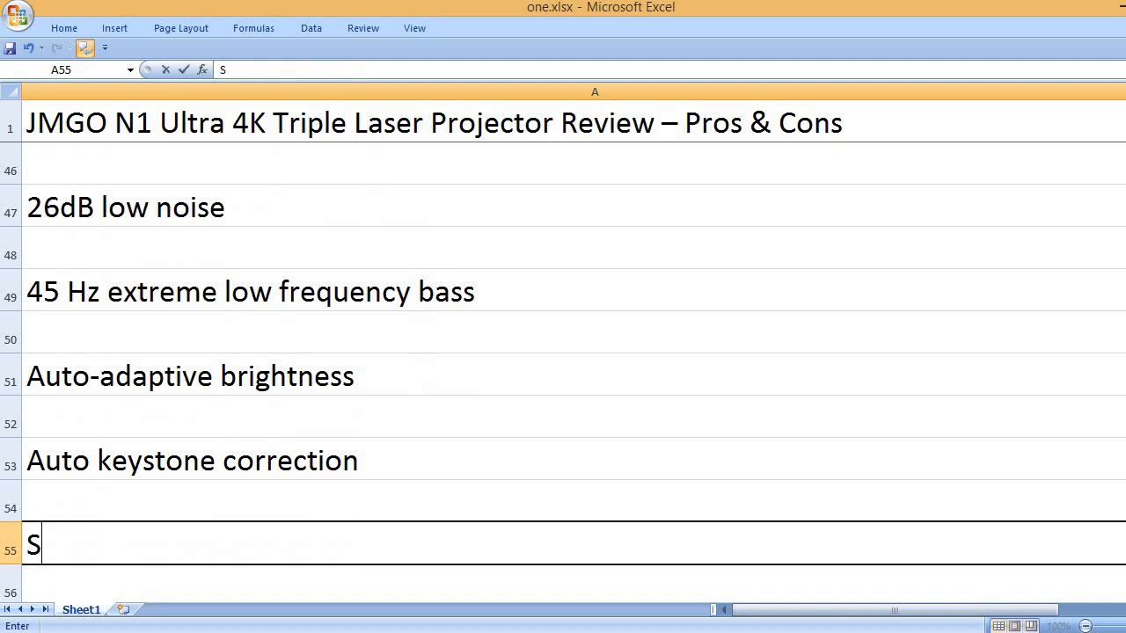
text(mart obje)
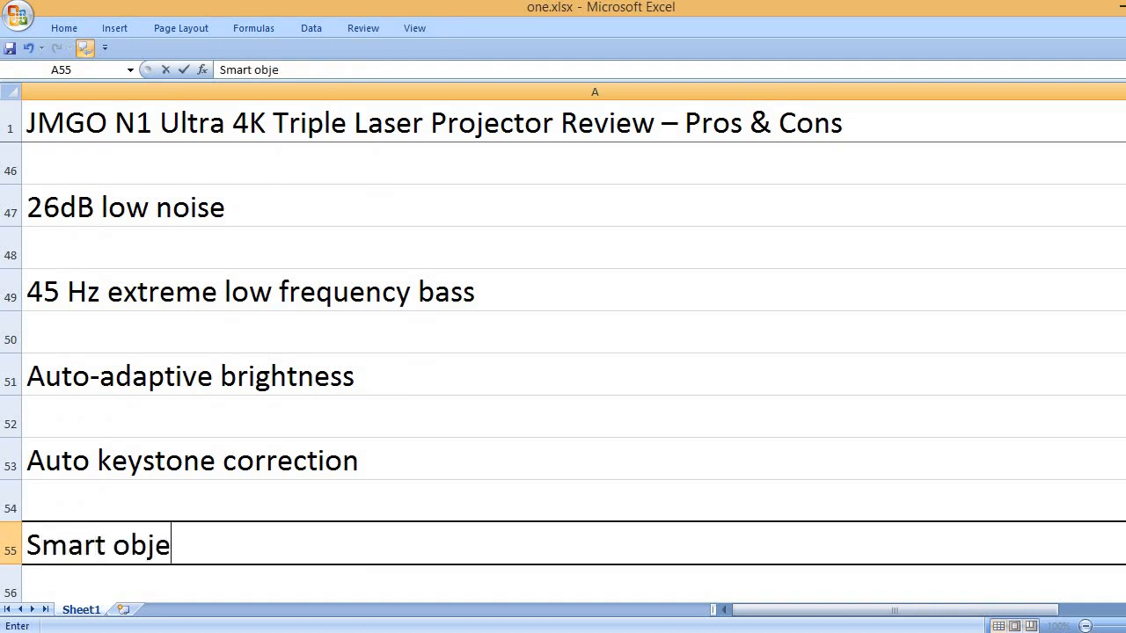
text(ct avoidance)
text(Auto)
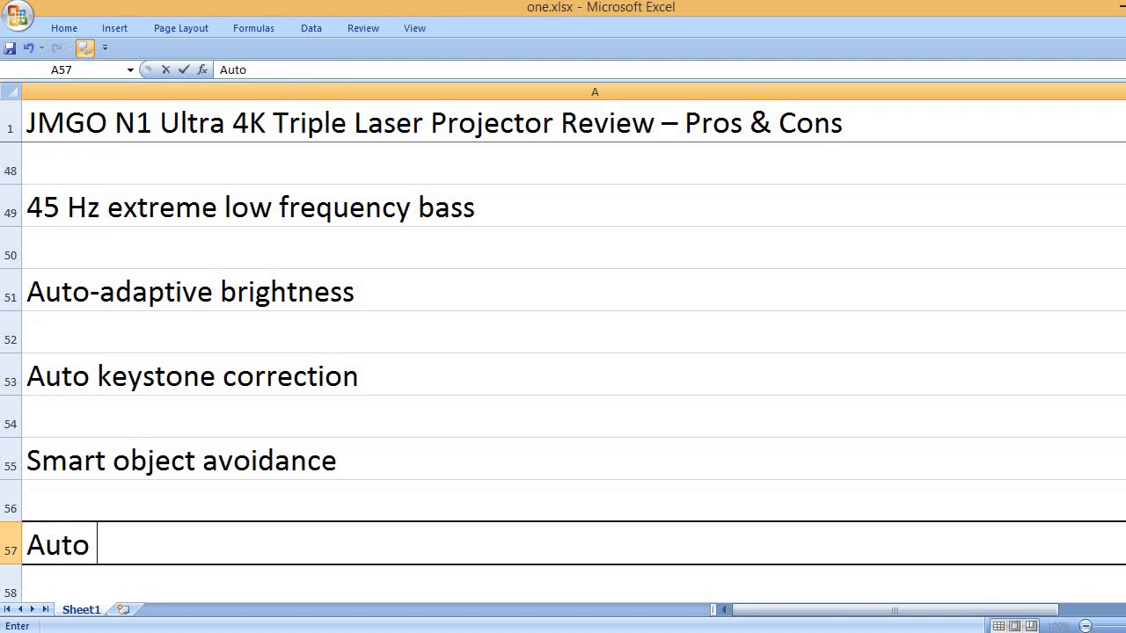
Step: Add Auto screen fitting, Built-in Chromecast and Google Assistant feature
text(scr)
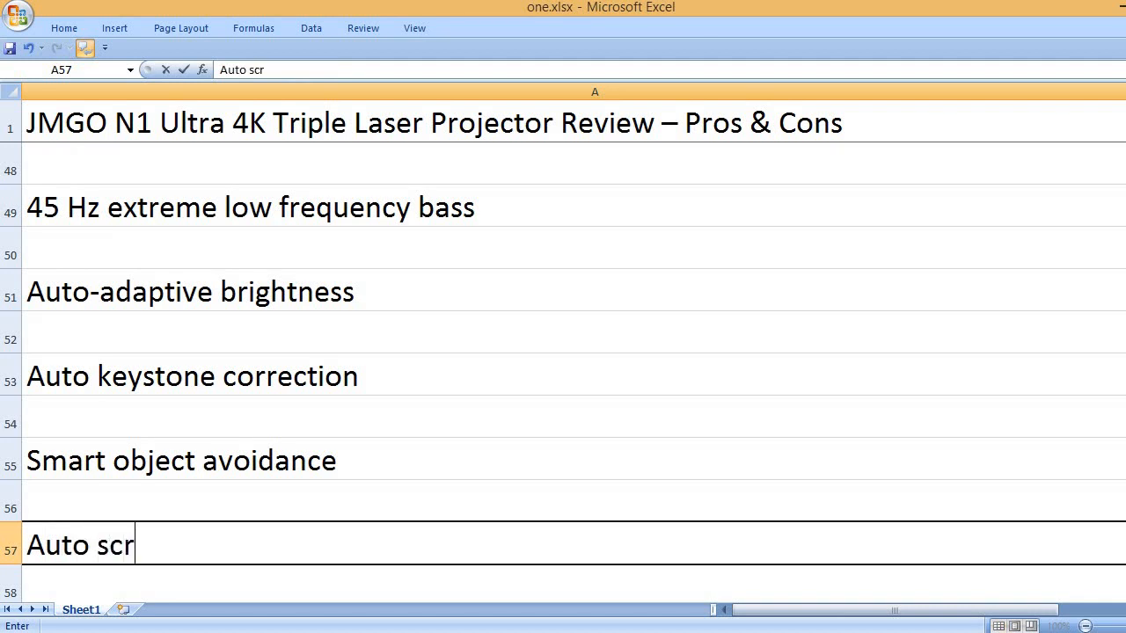
text(een fitting)
text(Bui)
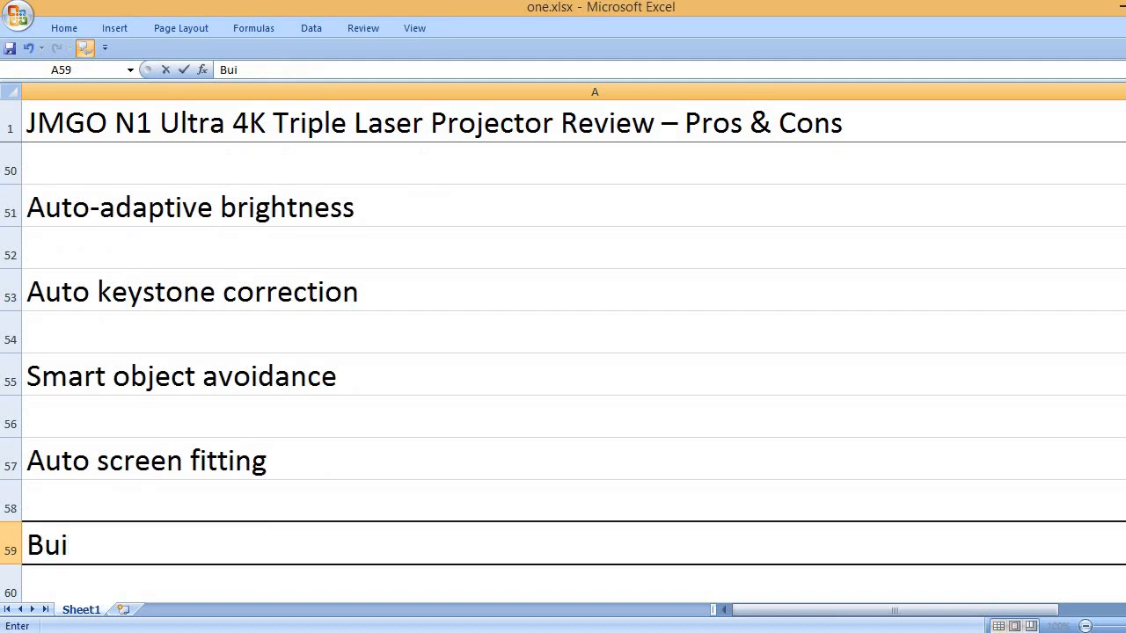
text(lt-in)
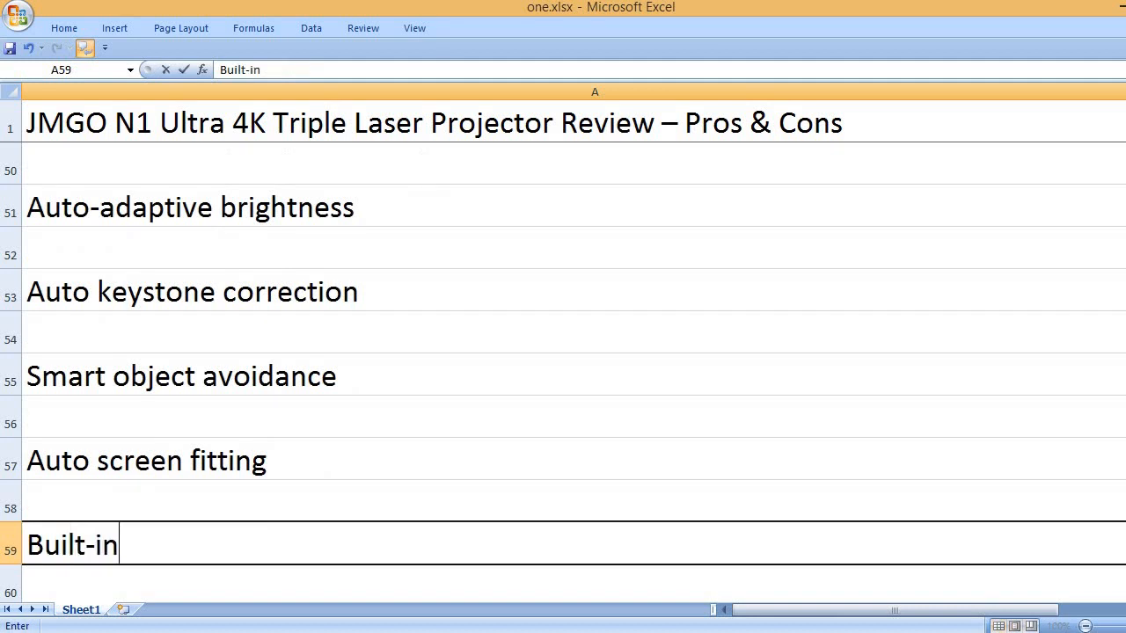
text(Chromecast)
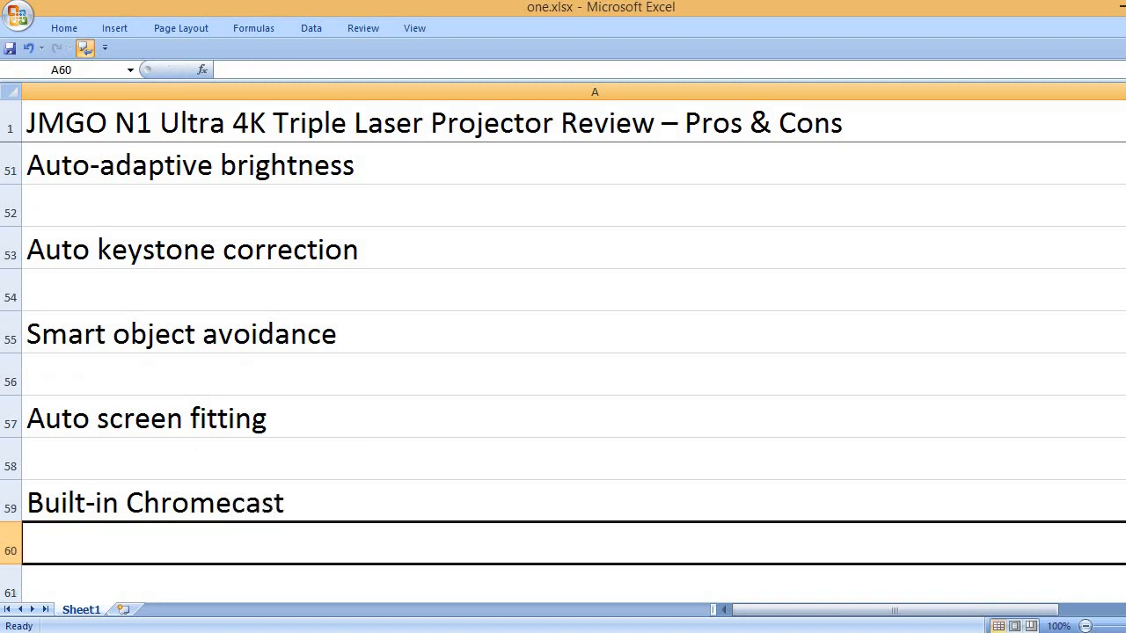
text(Google Assis)
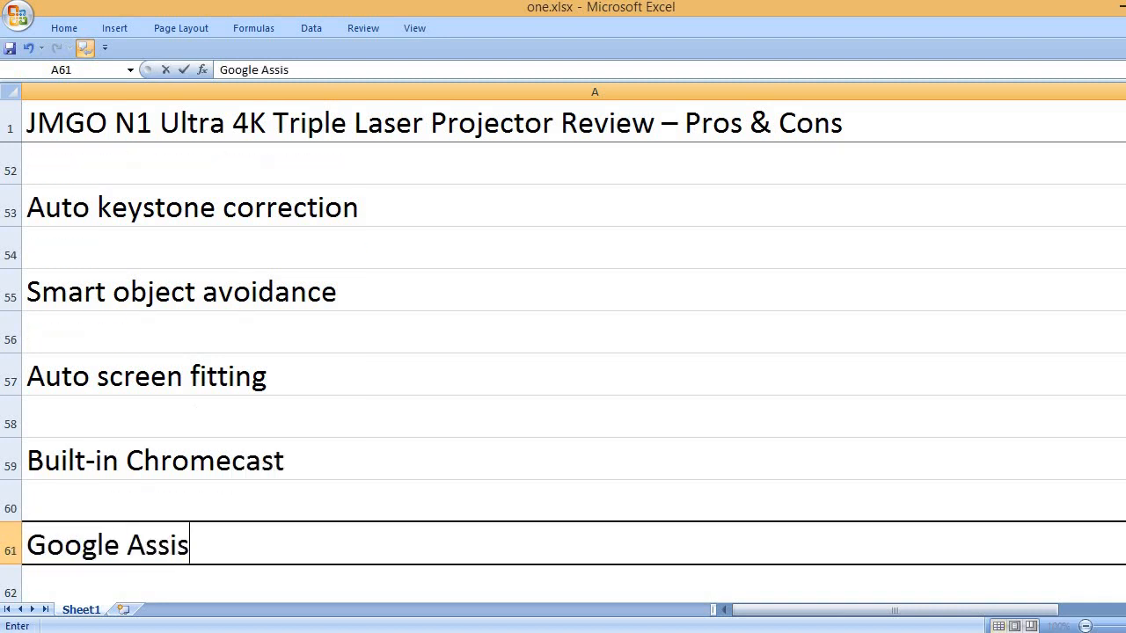
key(enter)
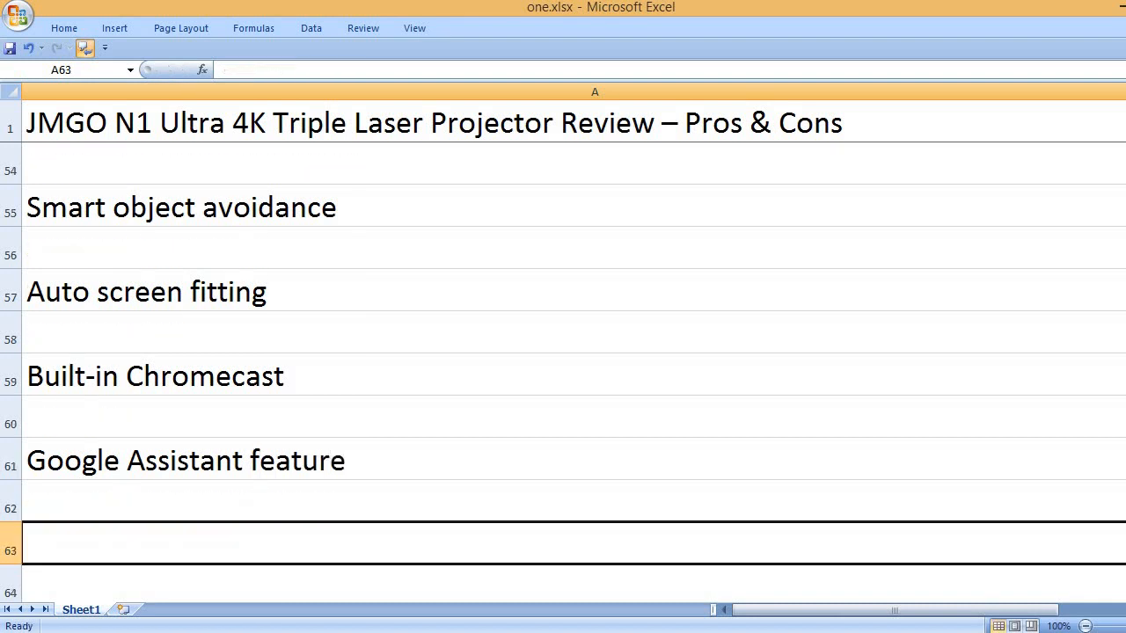
Step: List 8.76 pounds weight and 9.48 x 9.29 x 8 inches product dimensions
text(8.76)
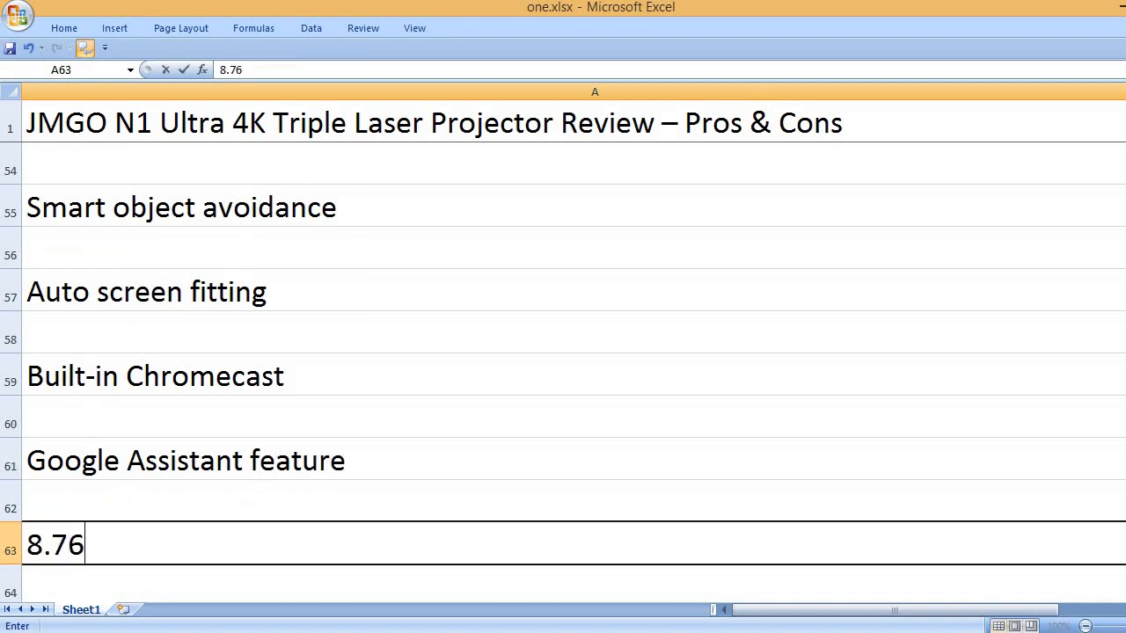
text(pounds weight)
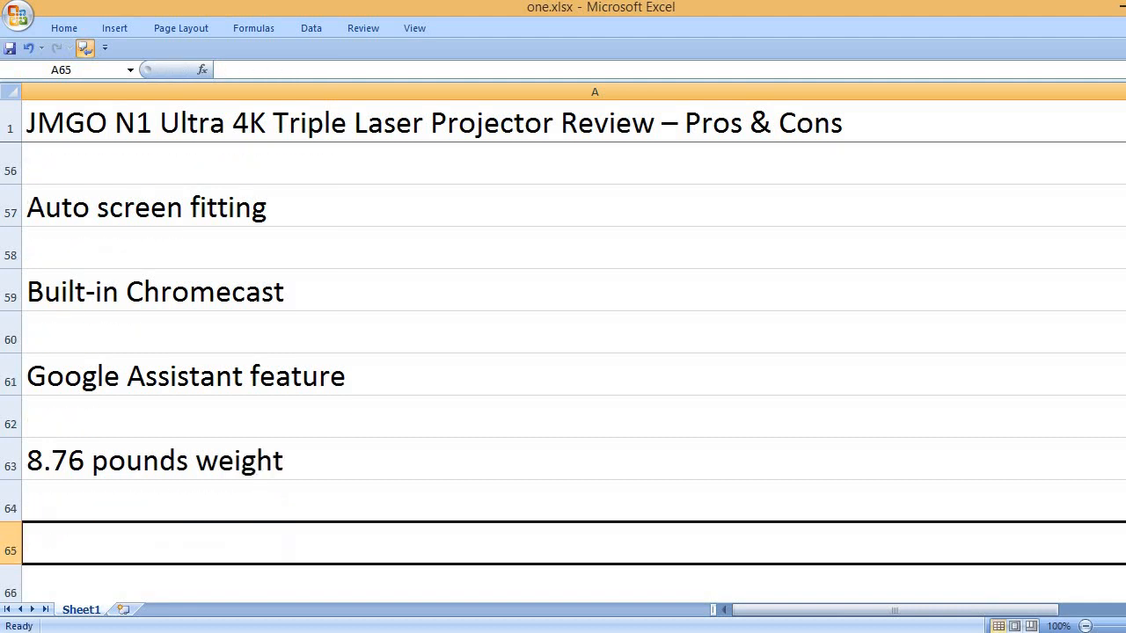
text(9.48 x)
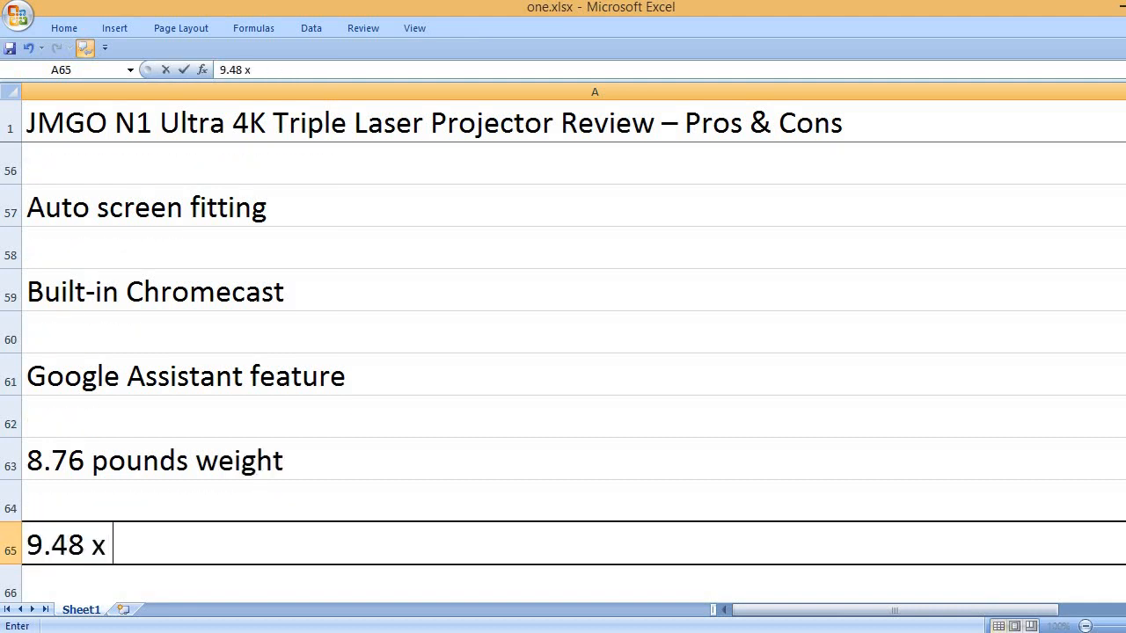
text(9.29 x)
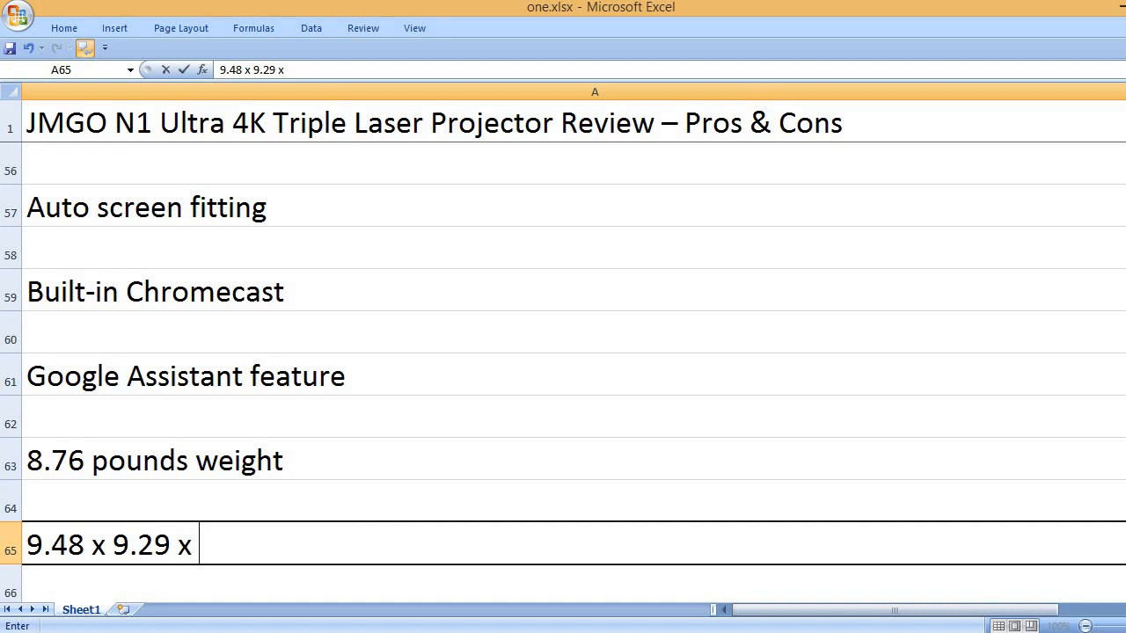
text(8 inches product dimensions)
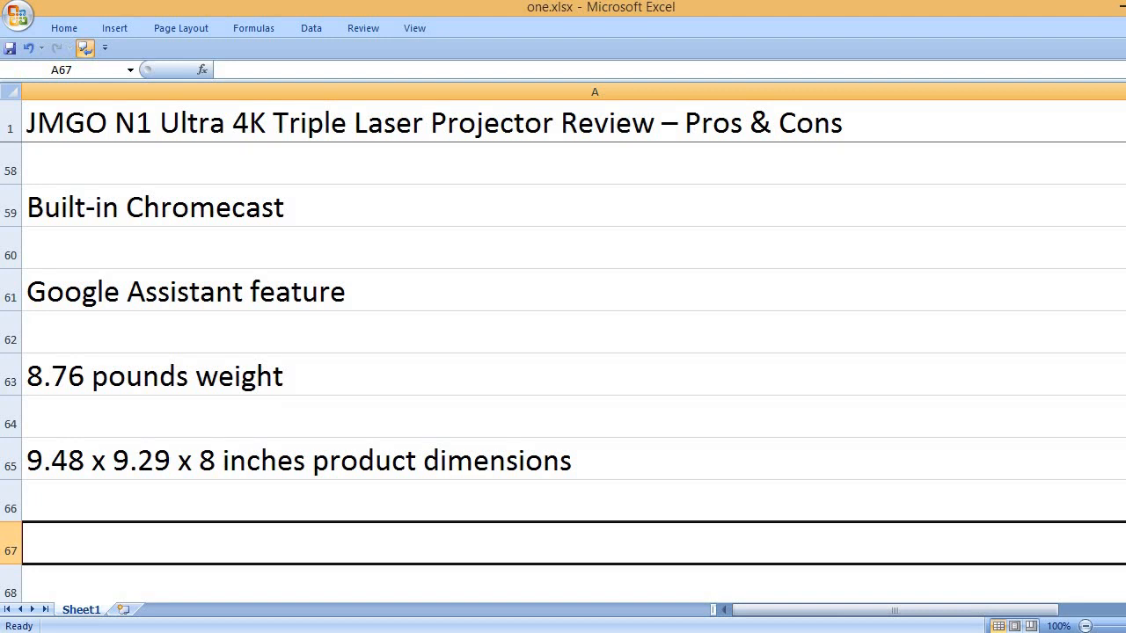
Step: Add JMGO brand name and N1-ultra model number
text(JMGO brand name)
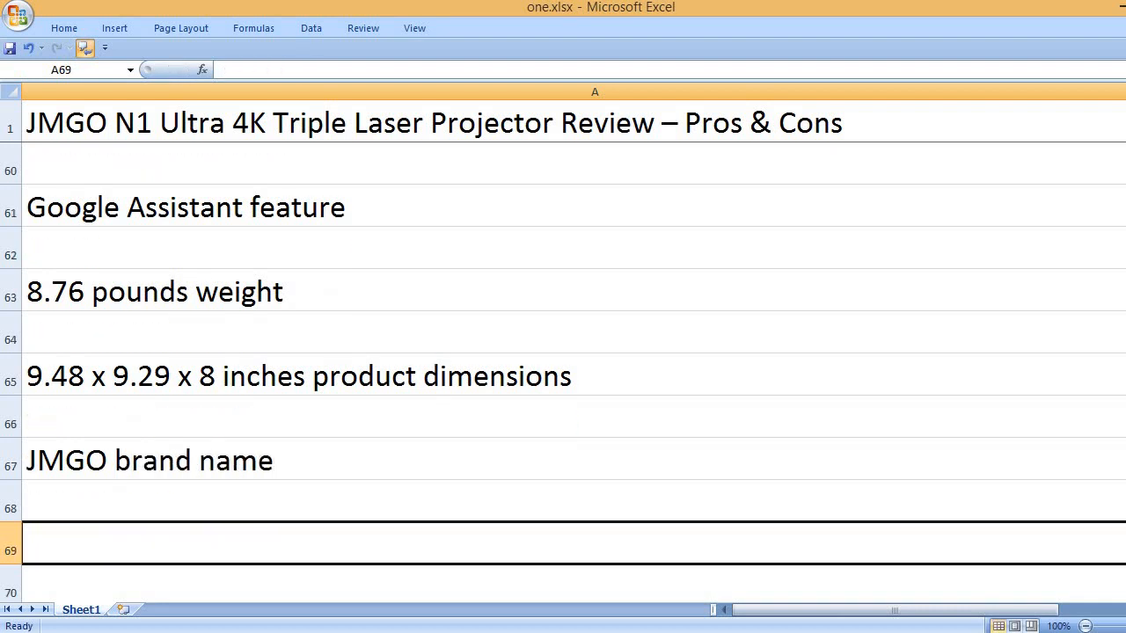
text(N1)
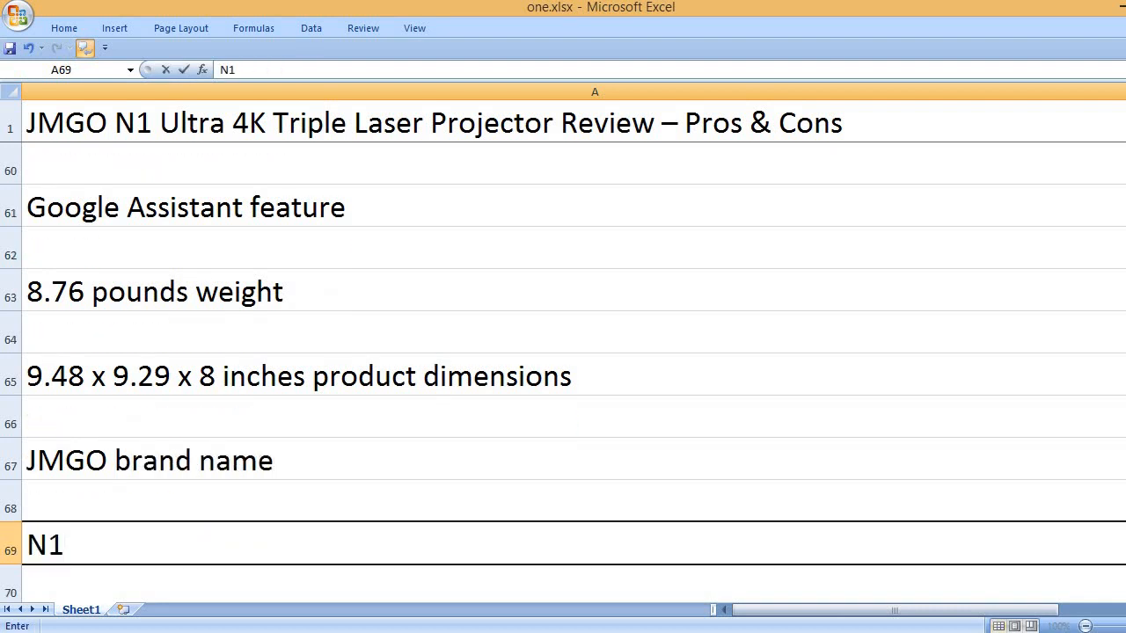
text(-ultr)
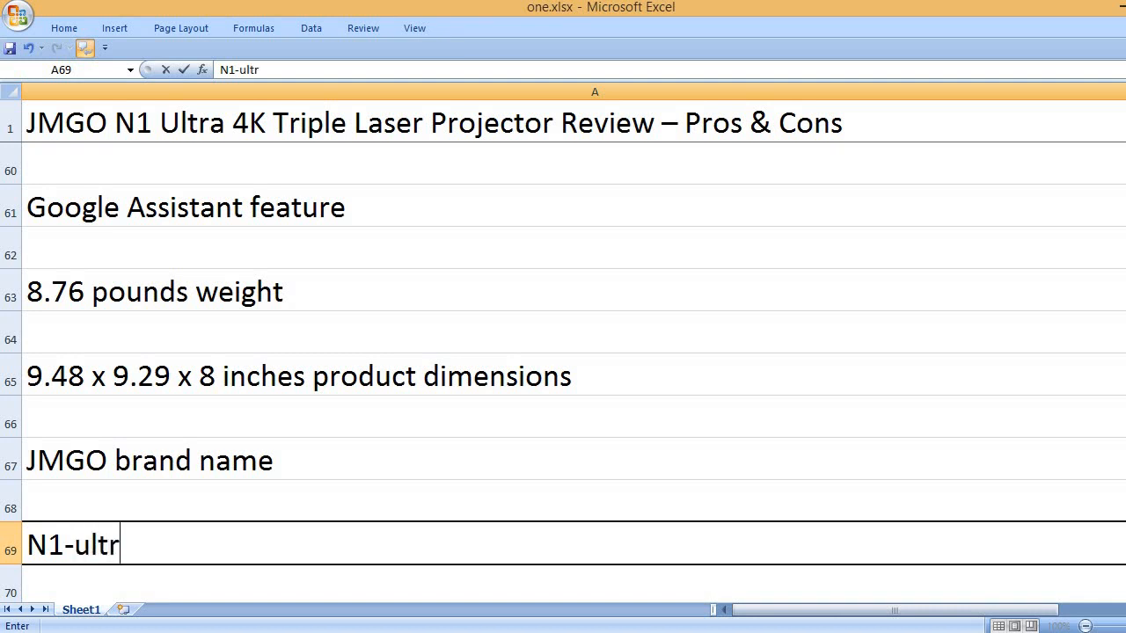
text(a model number)
text(That’s it, please)
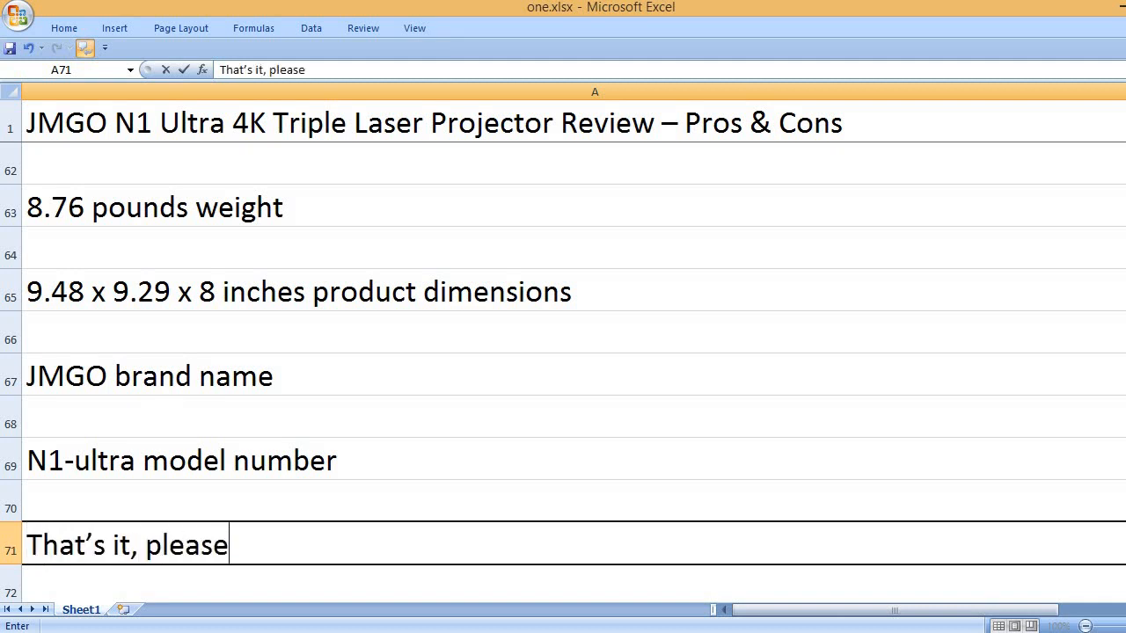
Step: Type the closing line "That's it, please like, comment and subscribe to my channel" in A71
text(like, comment a)
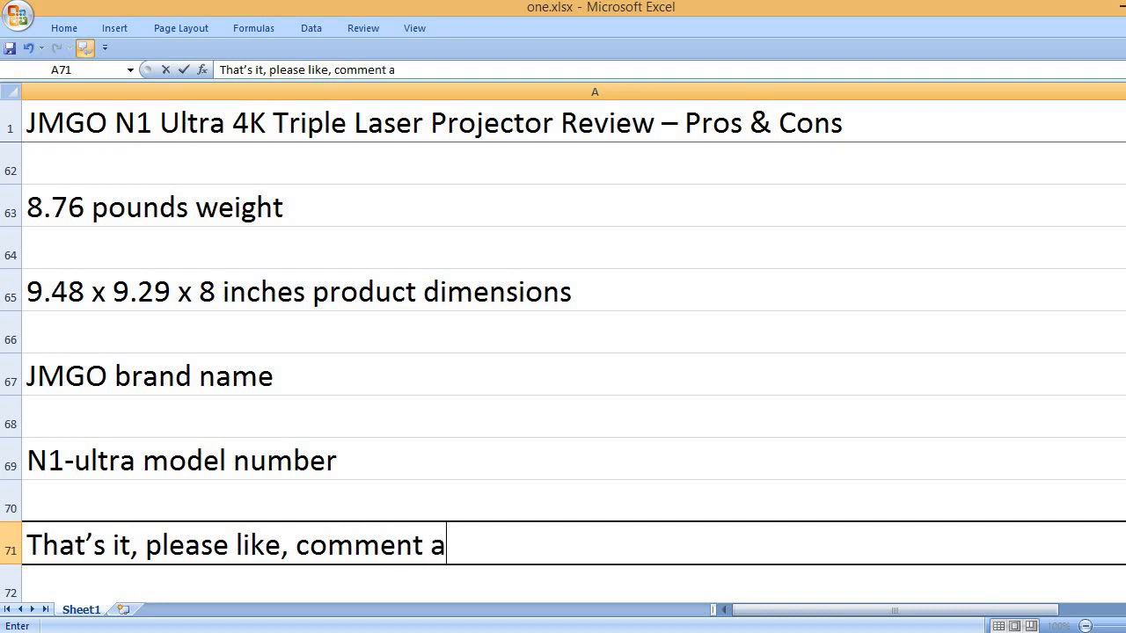
text(nd subscrib)
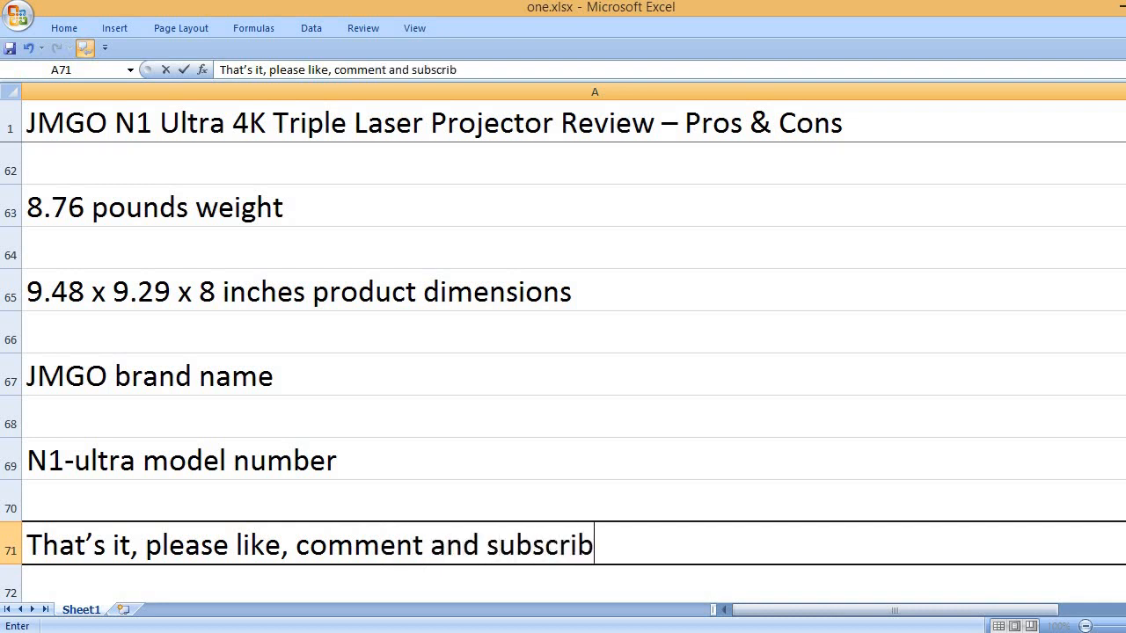
text(e to my channel)
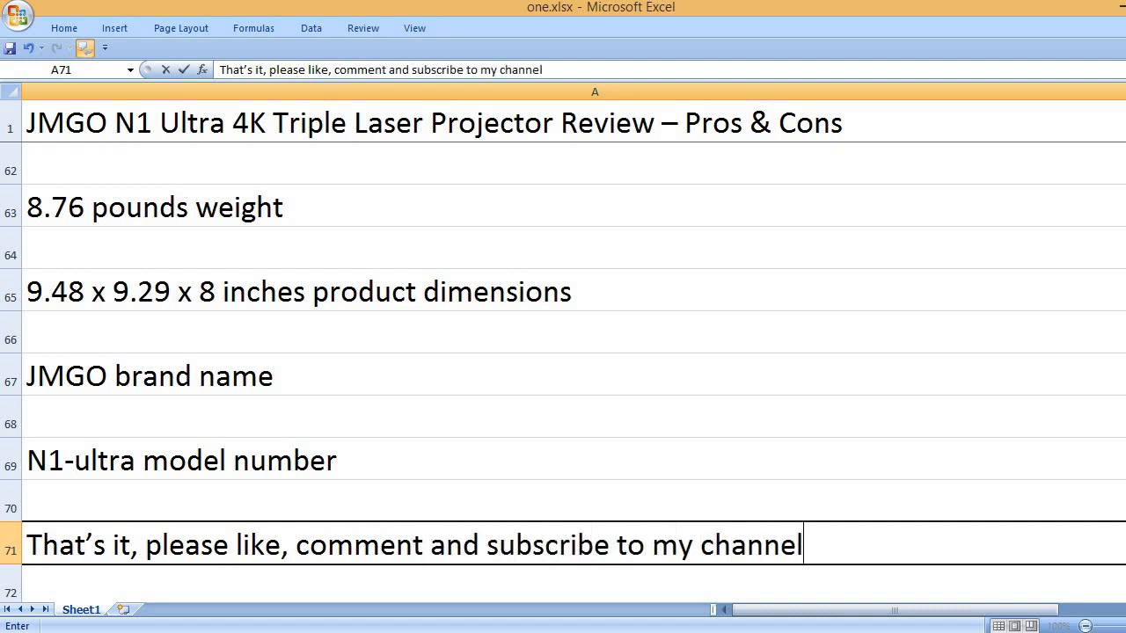